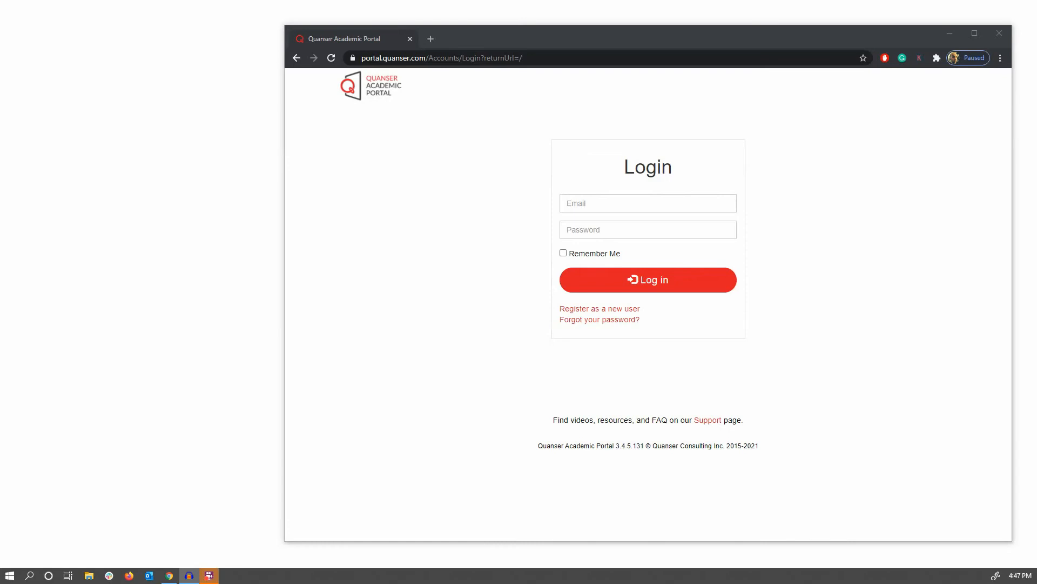
pyautogui.moveTo(861, 269)
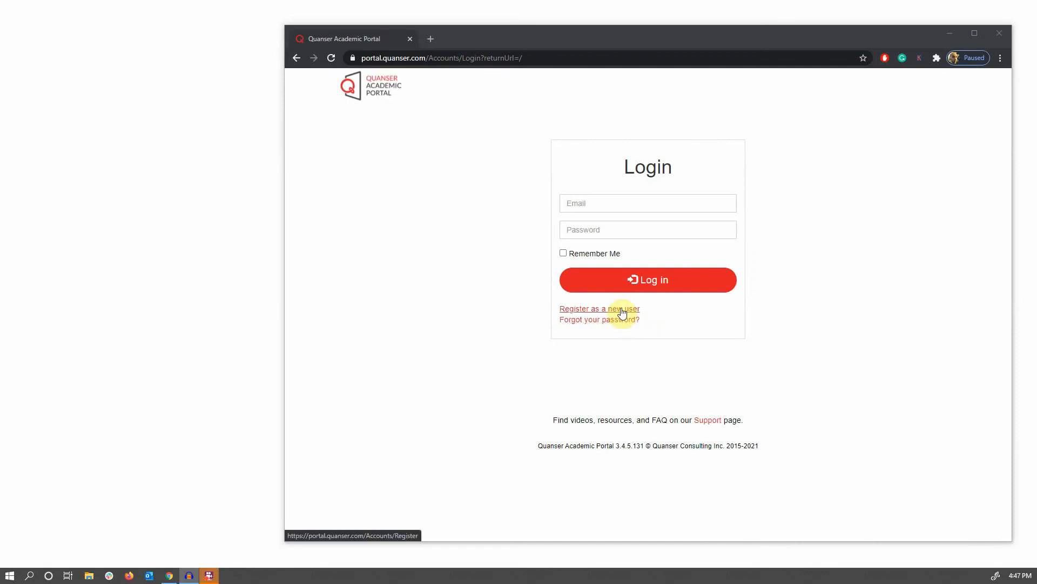
pyautogui.click(599, 308)
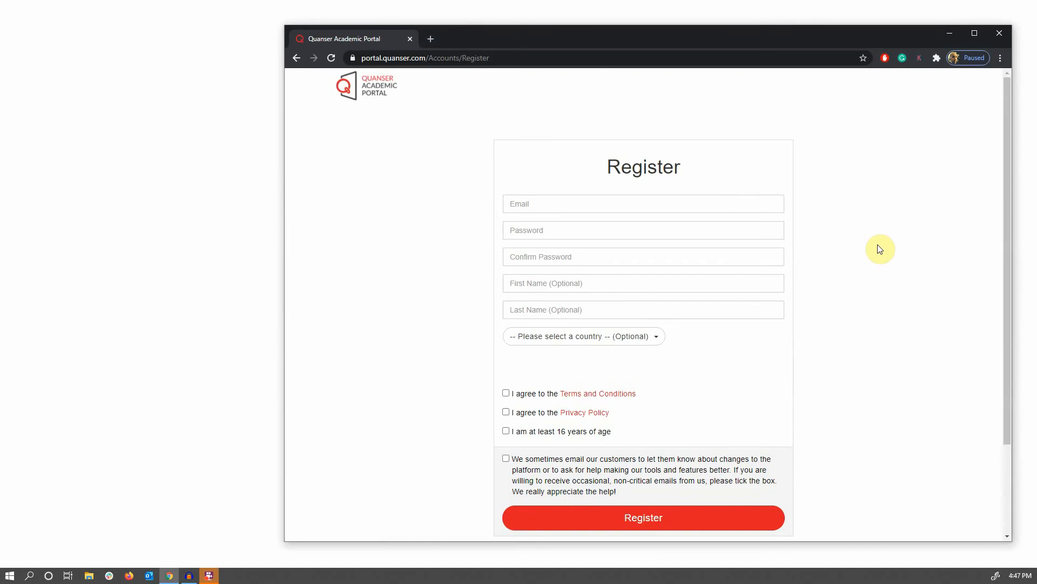
pyautogui.click(642, 203)
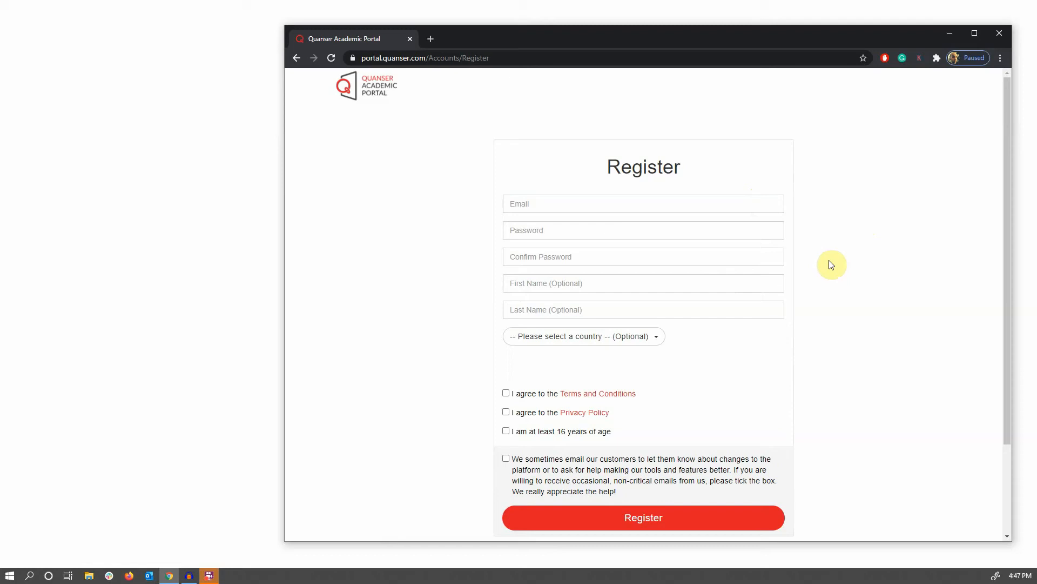
pyautogui.moveTo(710, 315)
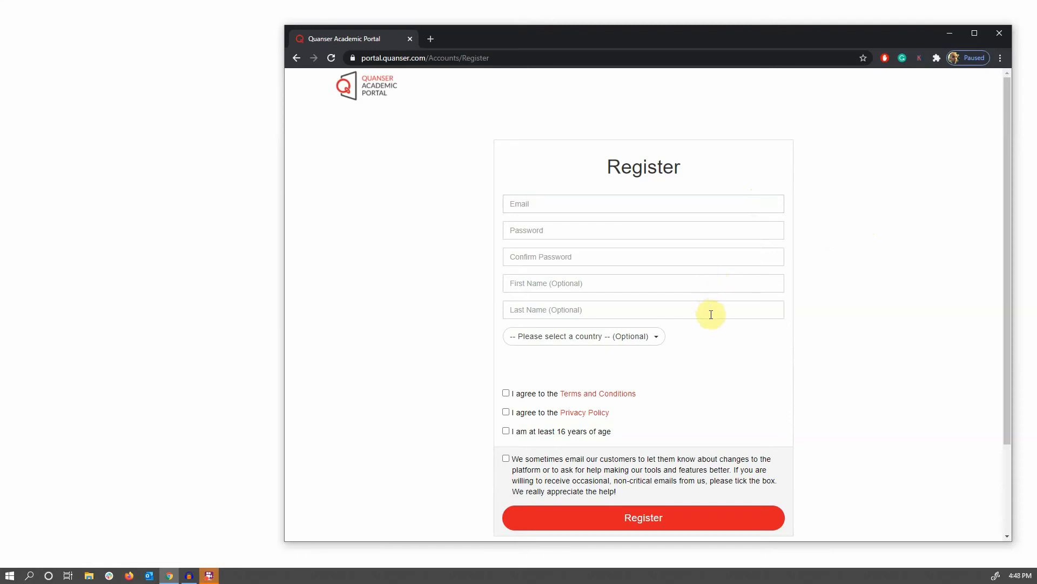
pyautogui.moveTo(728, 368)
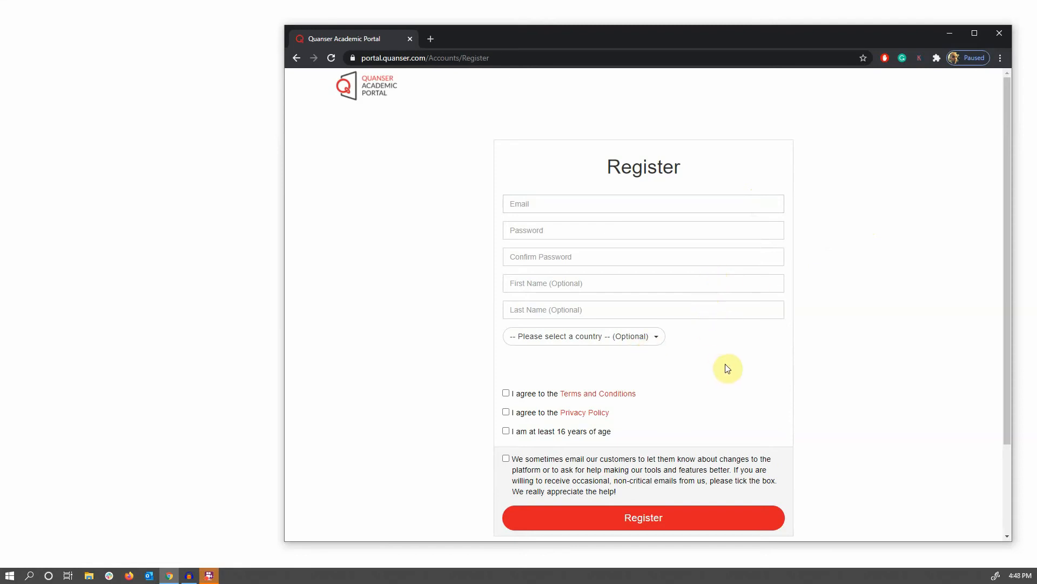
pyautogui.moveTo(598, 393)
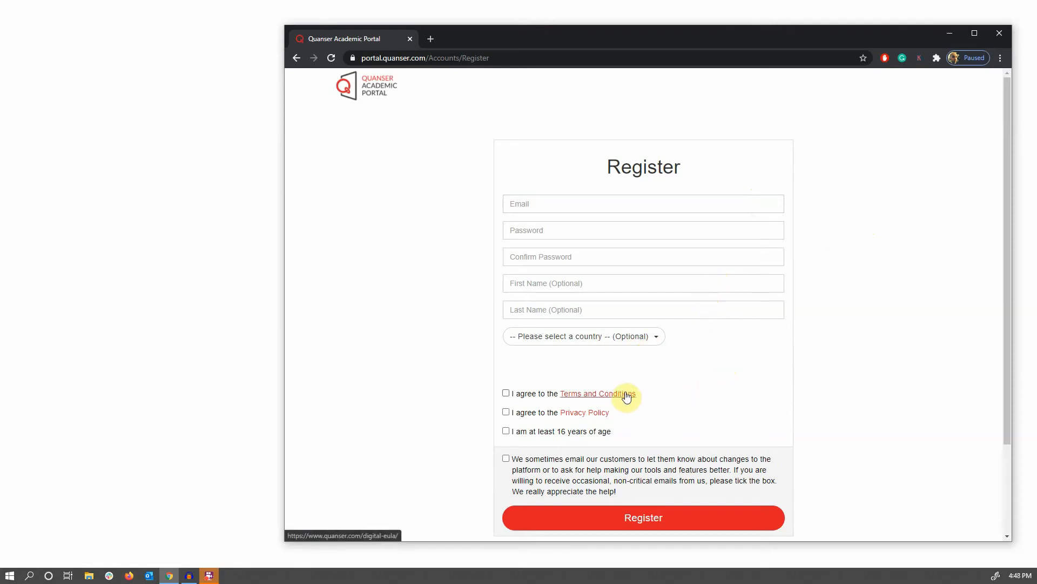
pyautogui.moveTo(713, 421)
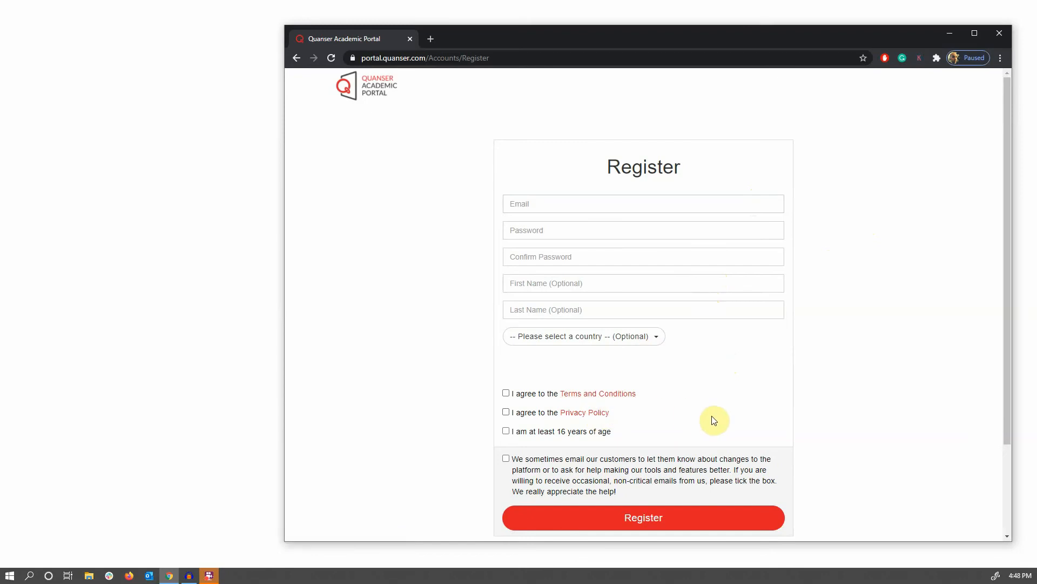
pyautogui.moveTo(681, 136)
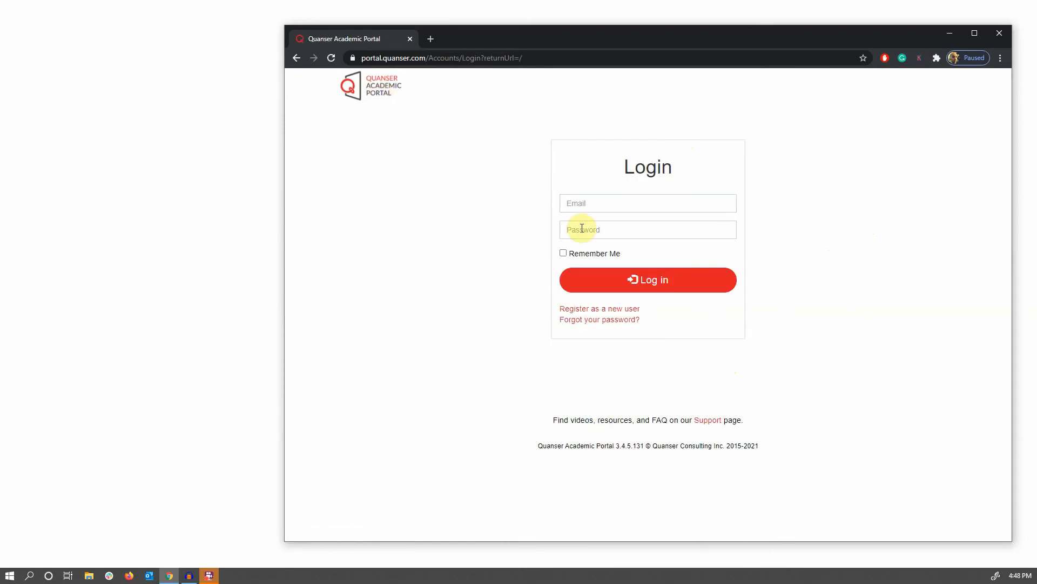
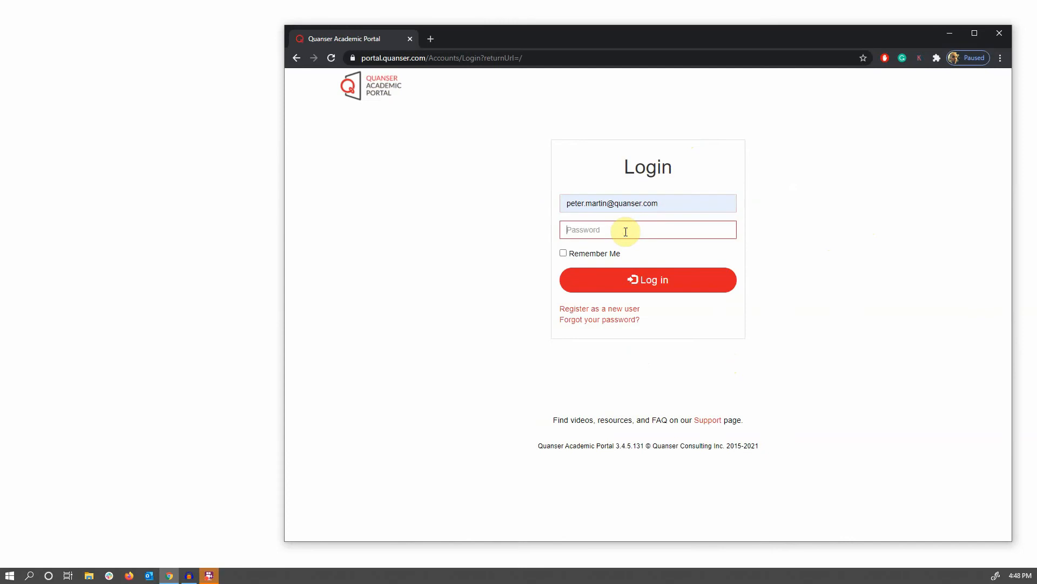
pyautogui.click(647, 280)
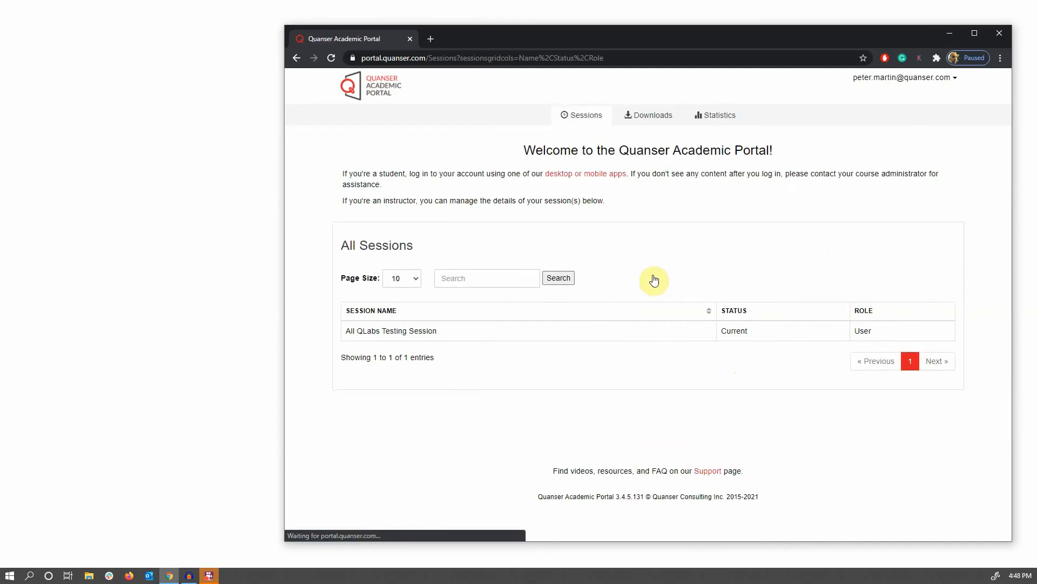
pyautogui.click(647, 115)
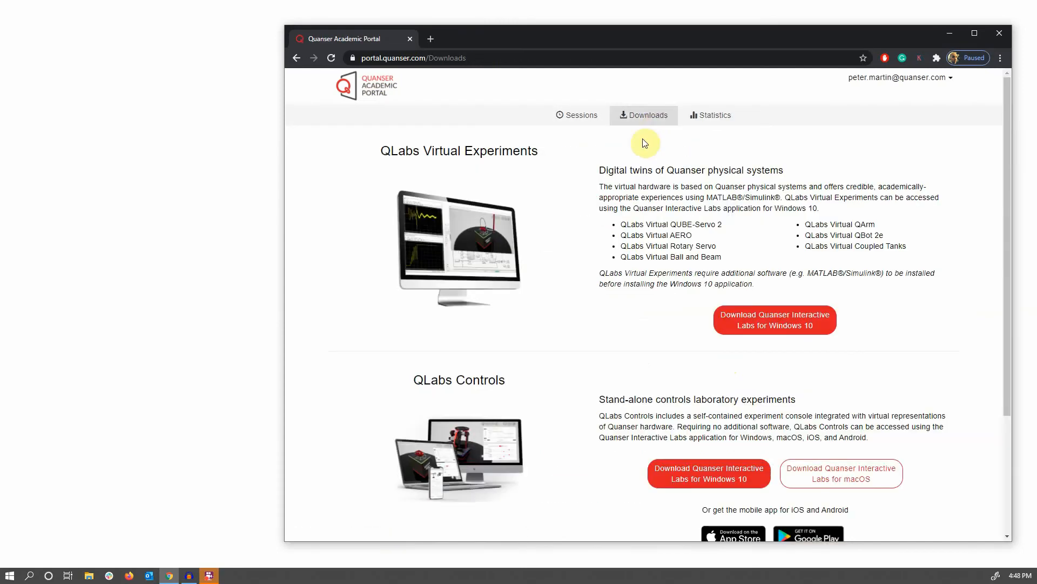
pyautogui.moveTo(563, 398)
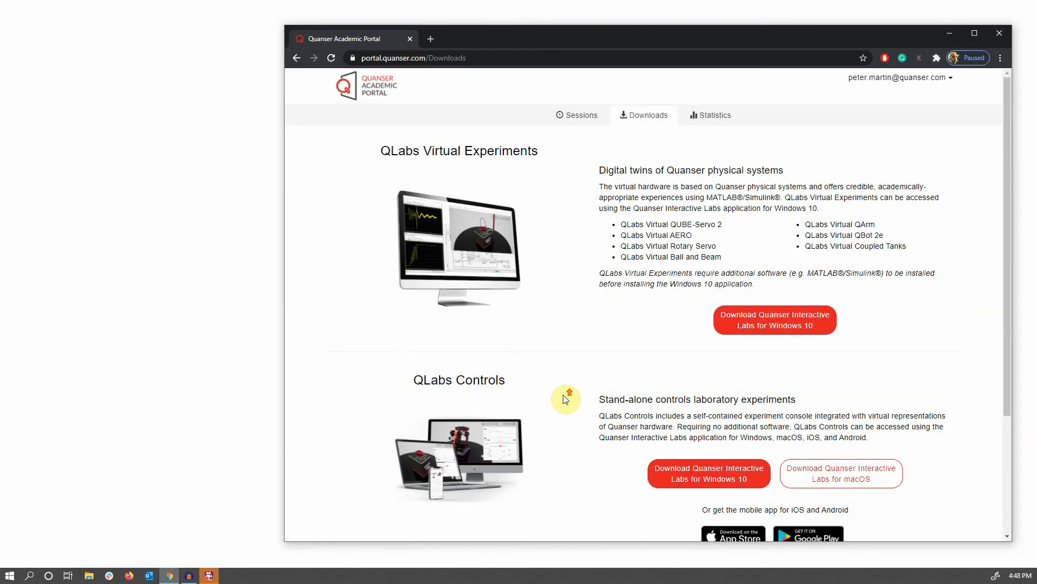
pyautogui.moveTo(501, 175)
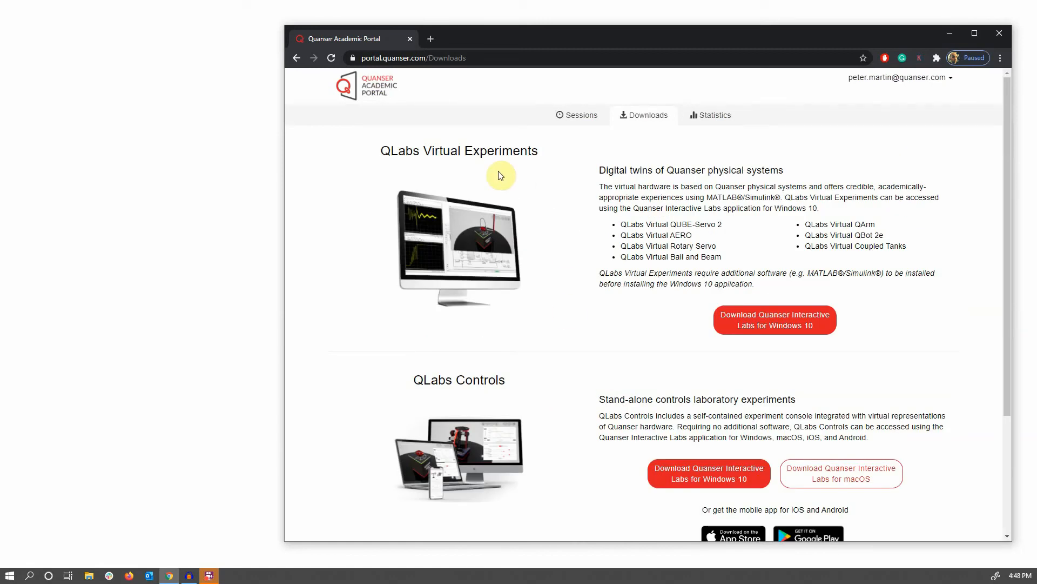
pyautogui.moveTo(636, 312)
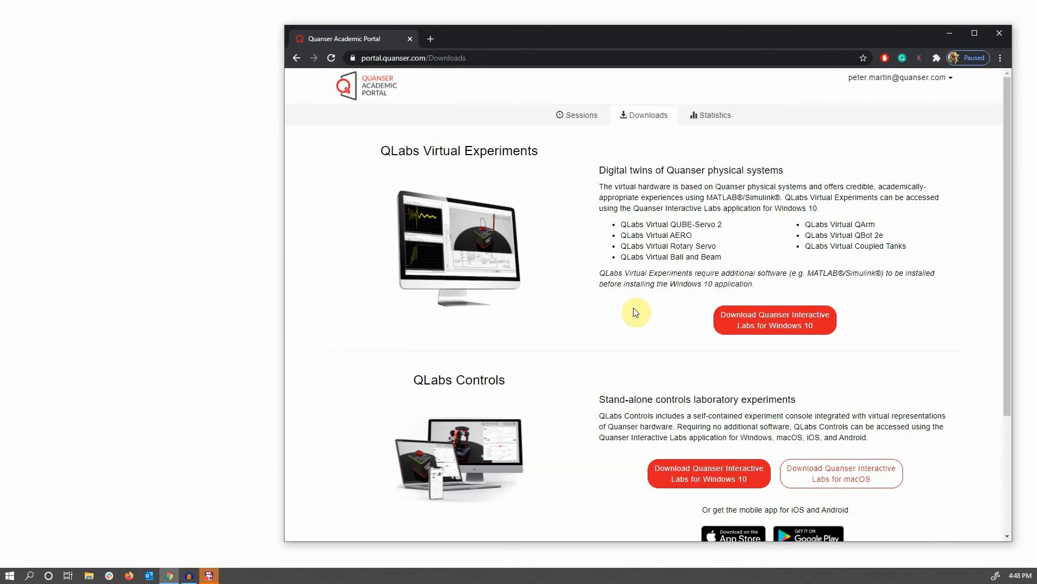
pyautogui.moveTo(802, 324)
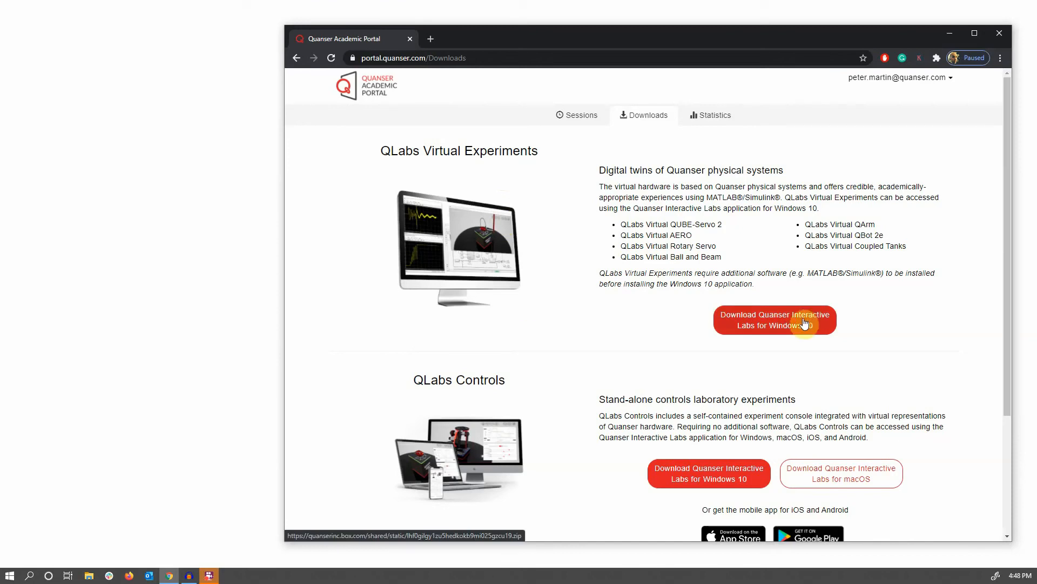
pyautogui.moveTo(902, 115)
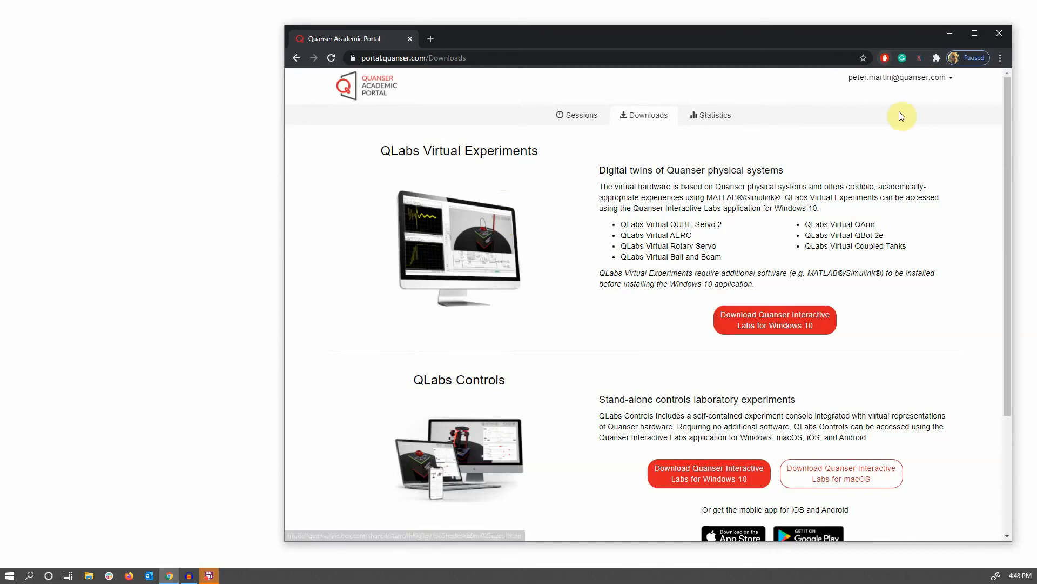
# Step: Run Install QLabs.exe, install Quanser Interactive Labs, and launch it when finished
pyautogui.click(775, 320)
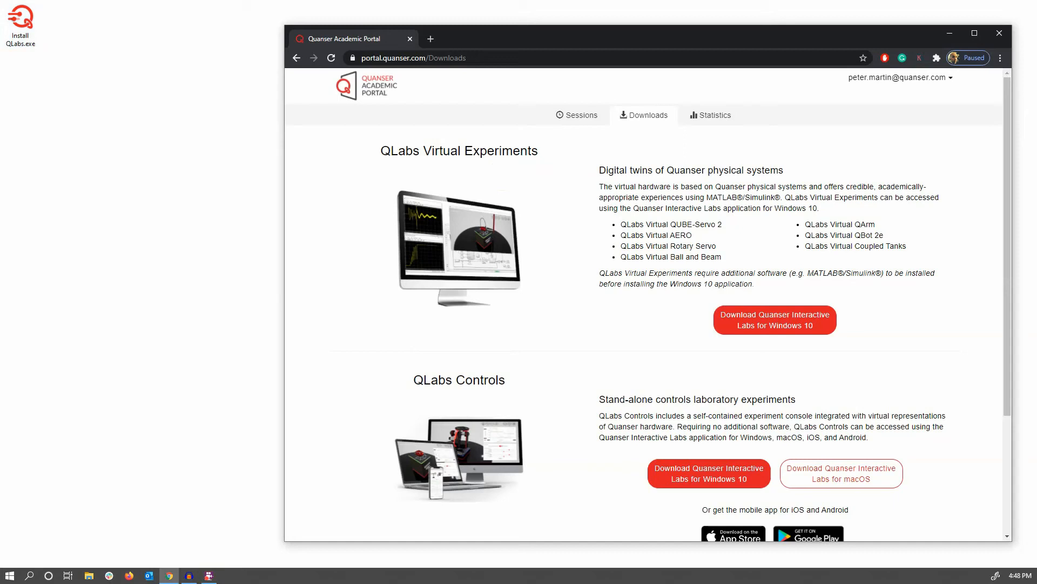
pyautogui.moveTo(77, 57)
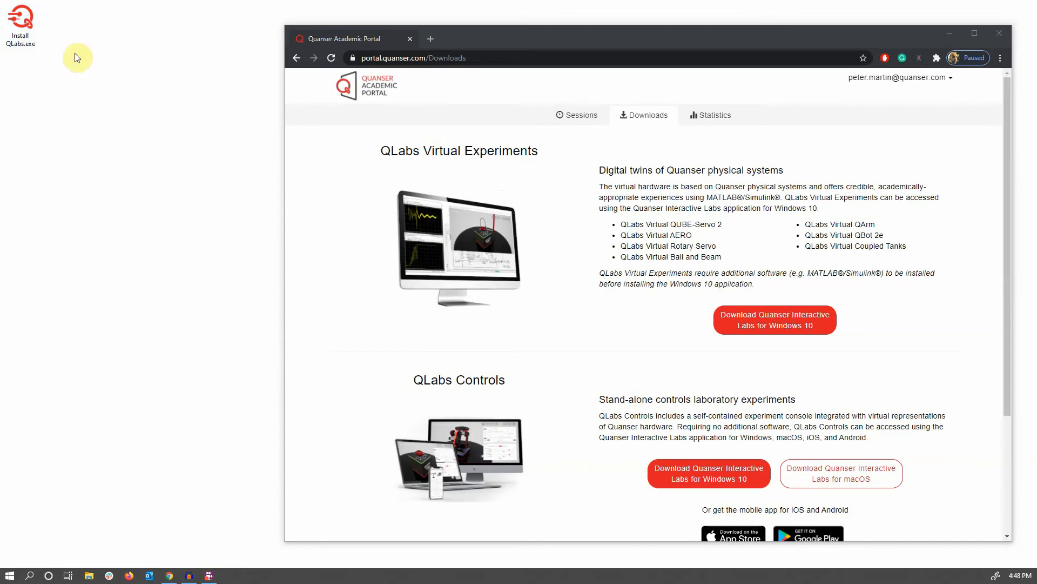
pyautogui.moveTo(20, 17)
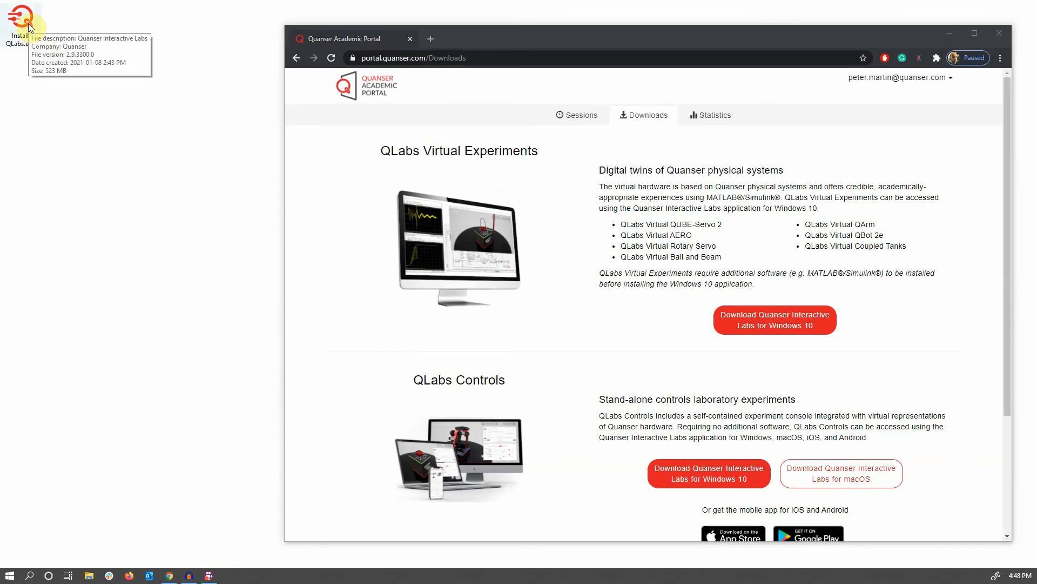
pyautogui.doubleClick(20, 17)
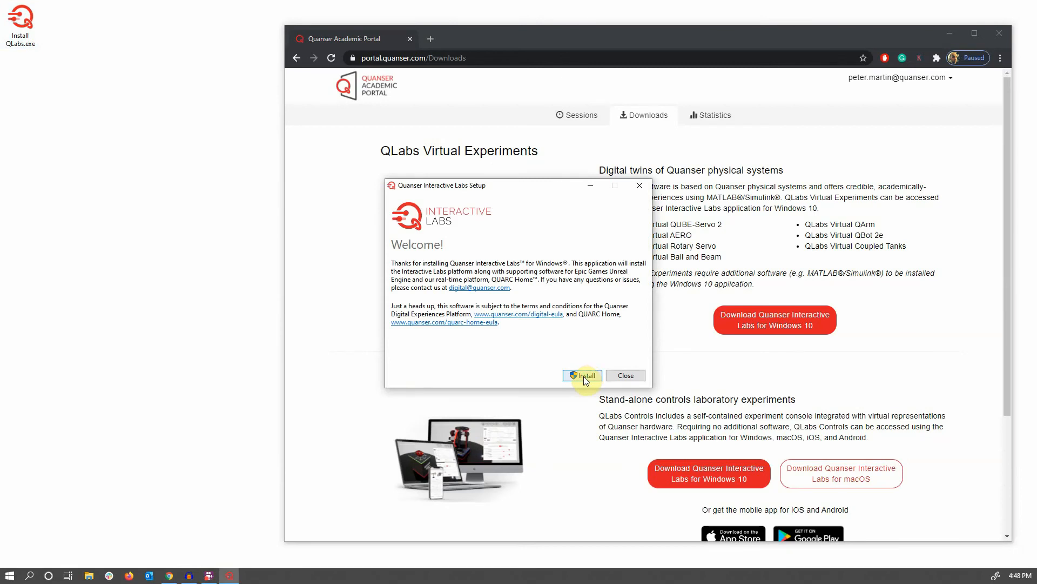
pyautogui.click(582, 375)
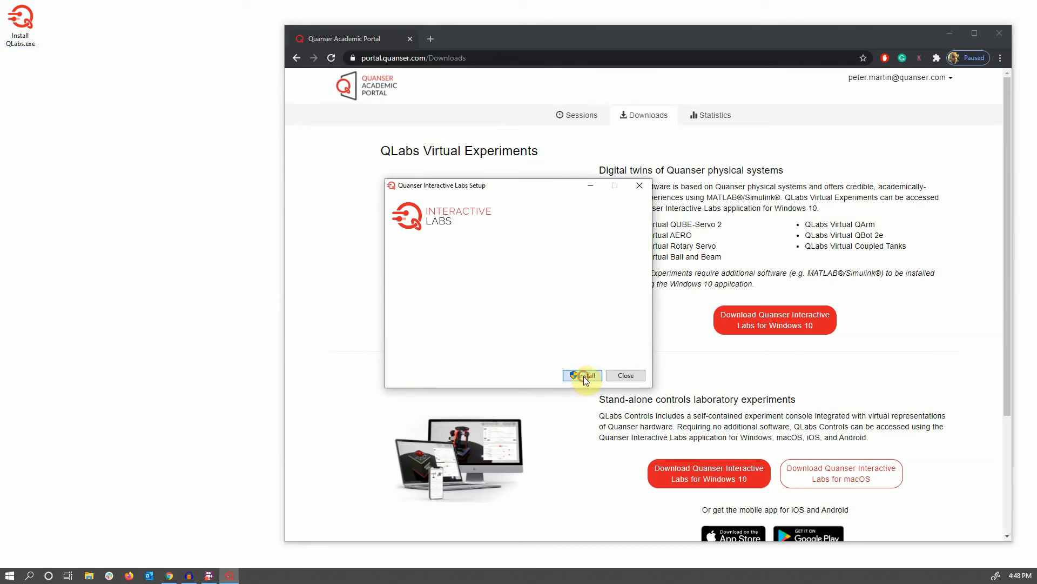
pyautogui.click(581, 375)
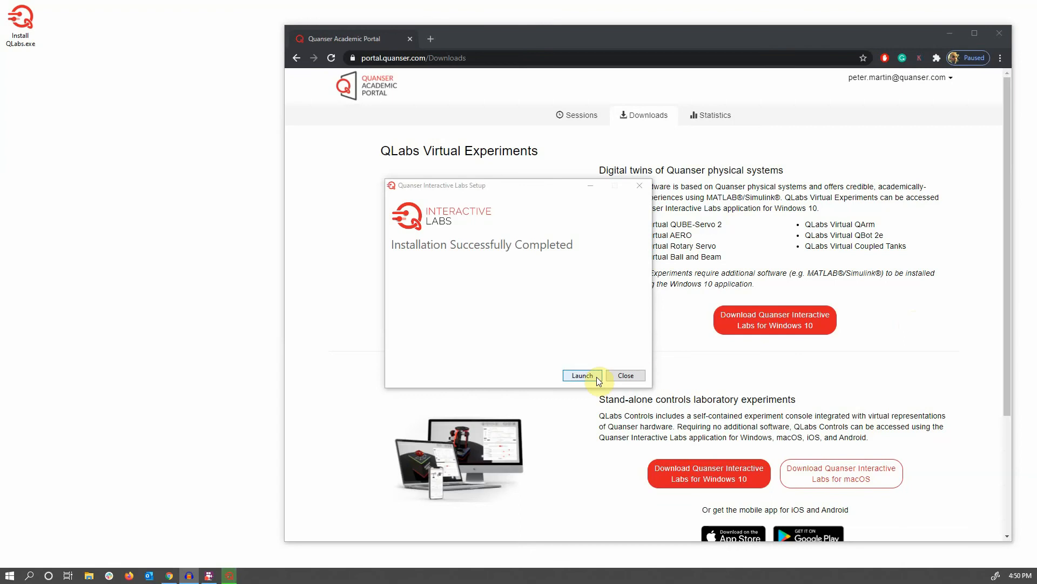
pyautogui.click(625, 375)
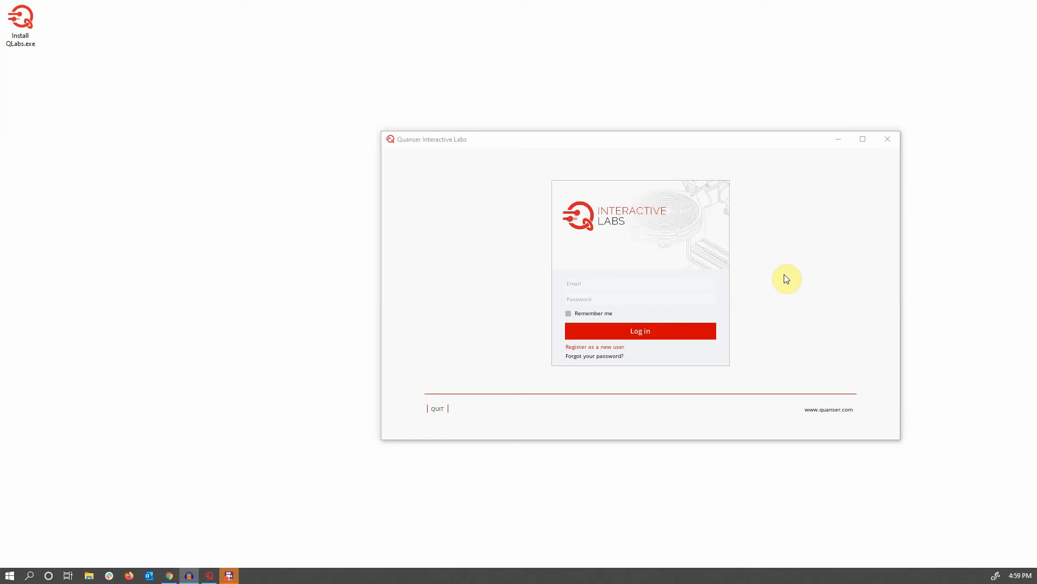
pyautogui.moveTo(697, 283)
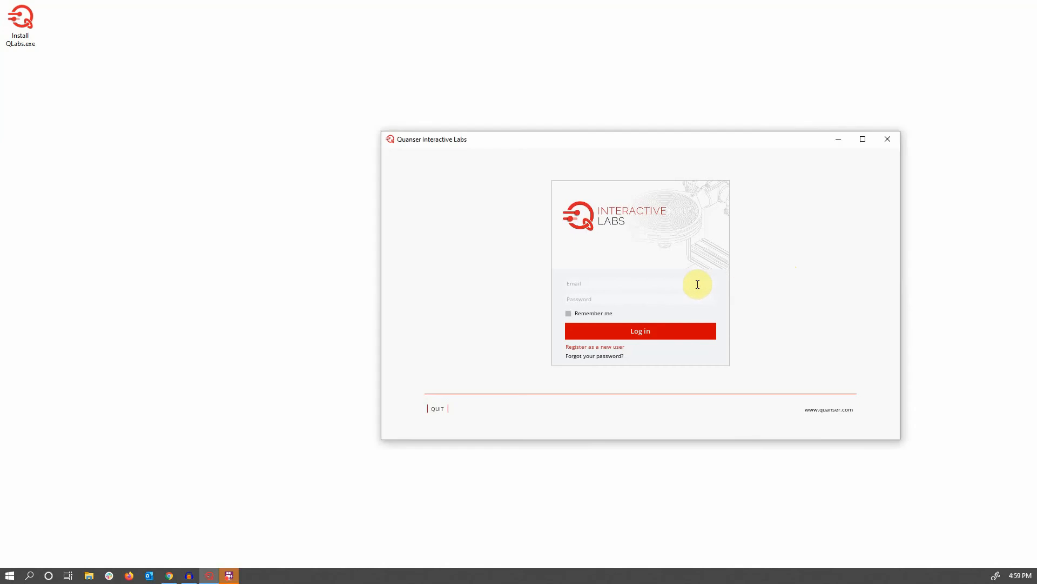
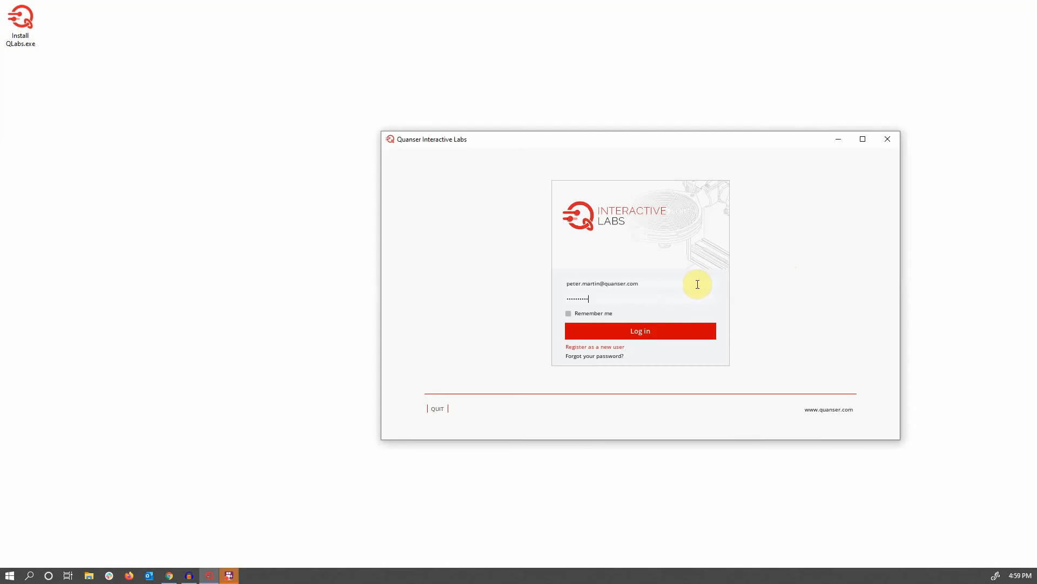
pyautogui.click(639, 330)
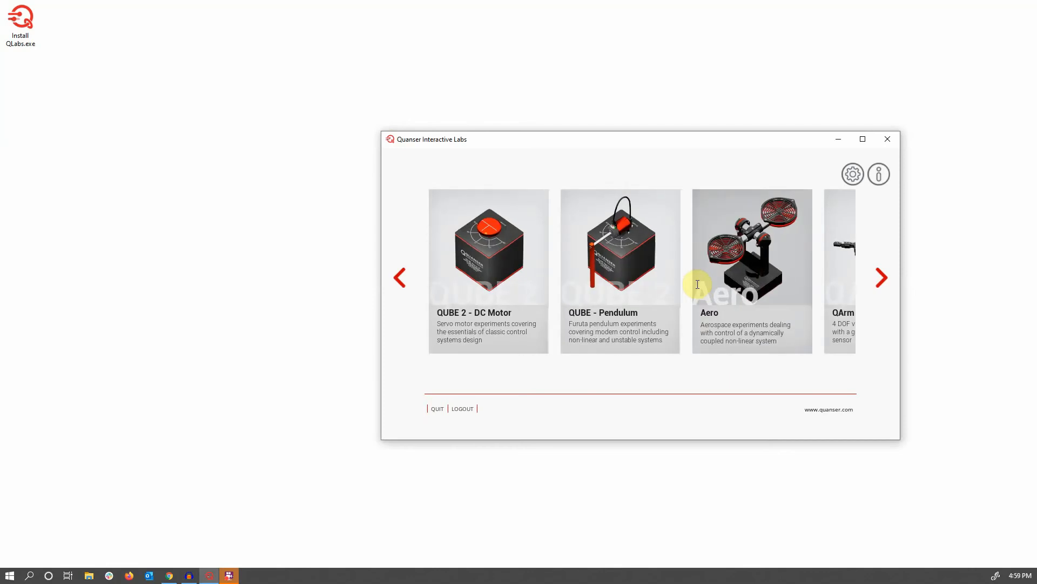
pyautogui.click(882, 277)
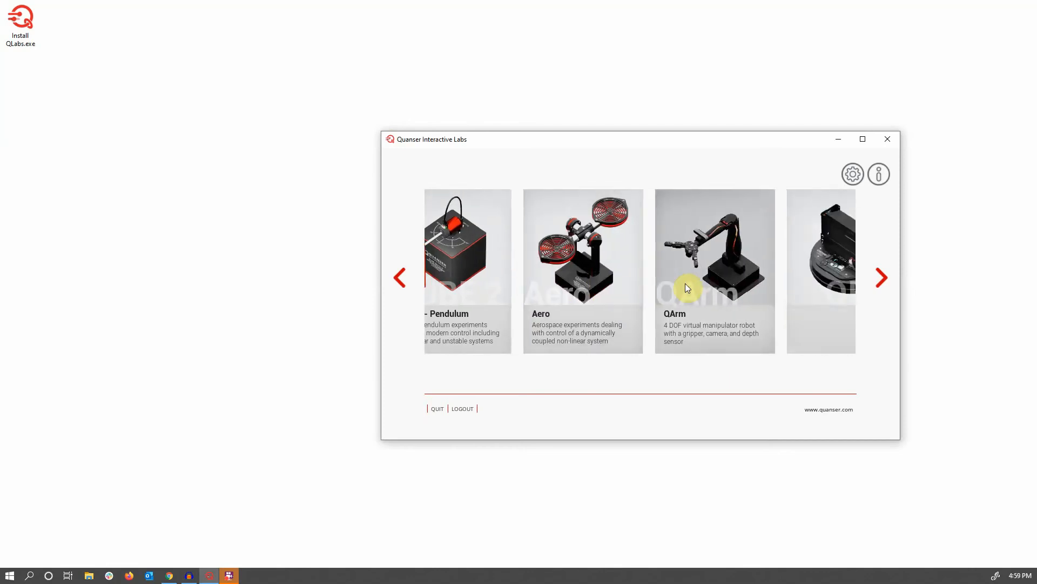
pyautogui.click(399, 277)
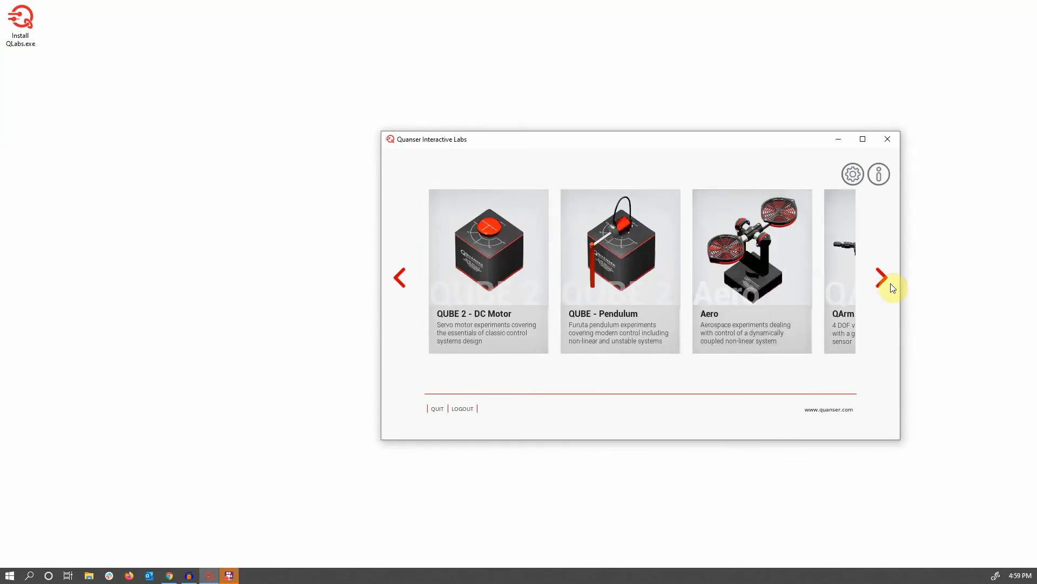
pyautogui.click(881, 277)
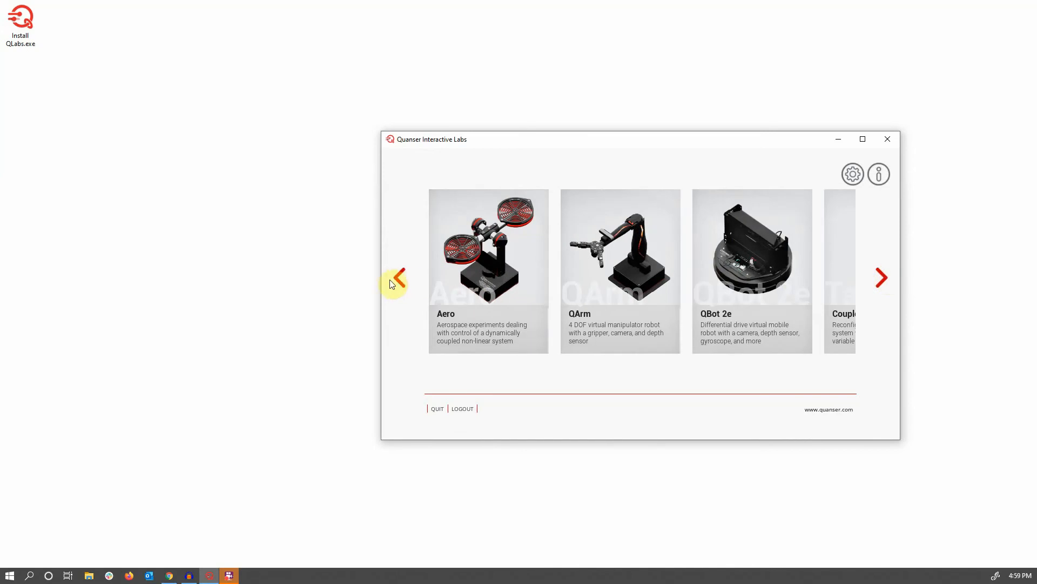
pyautogui.click(399, 277)
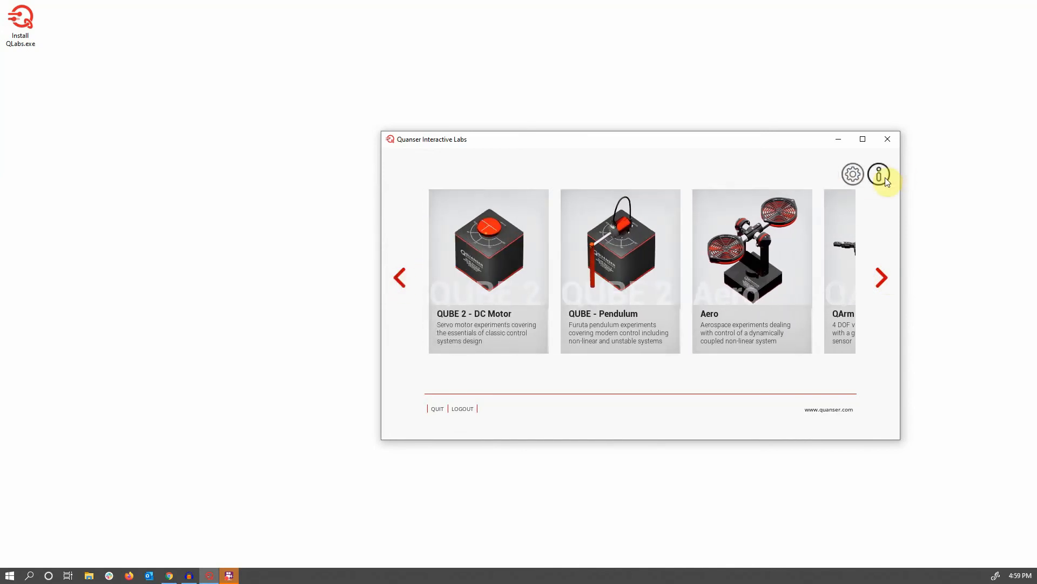
pyautogui.click(879, 174)
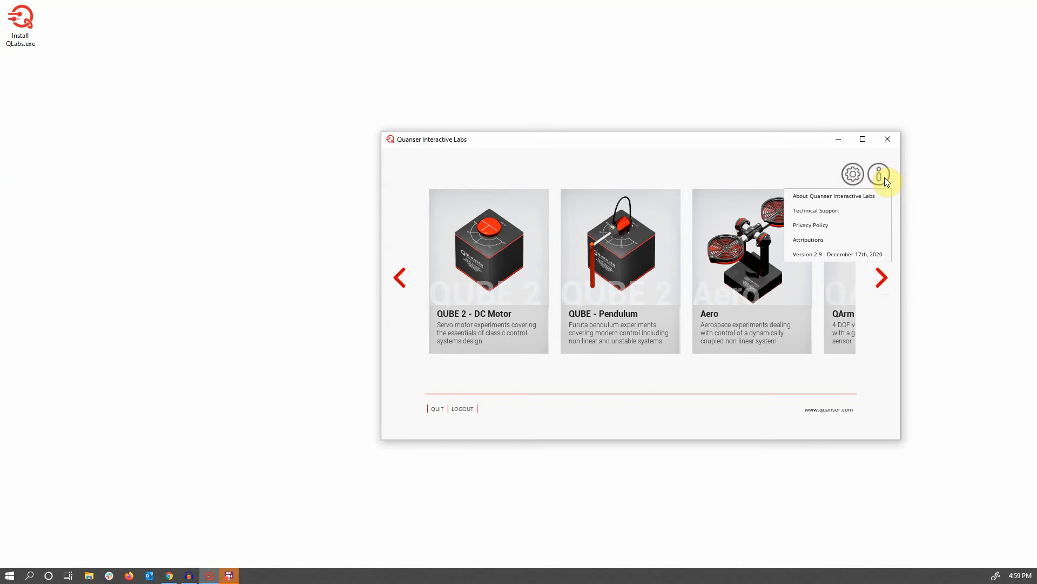
pyautogui.moveTo(870, 263)
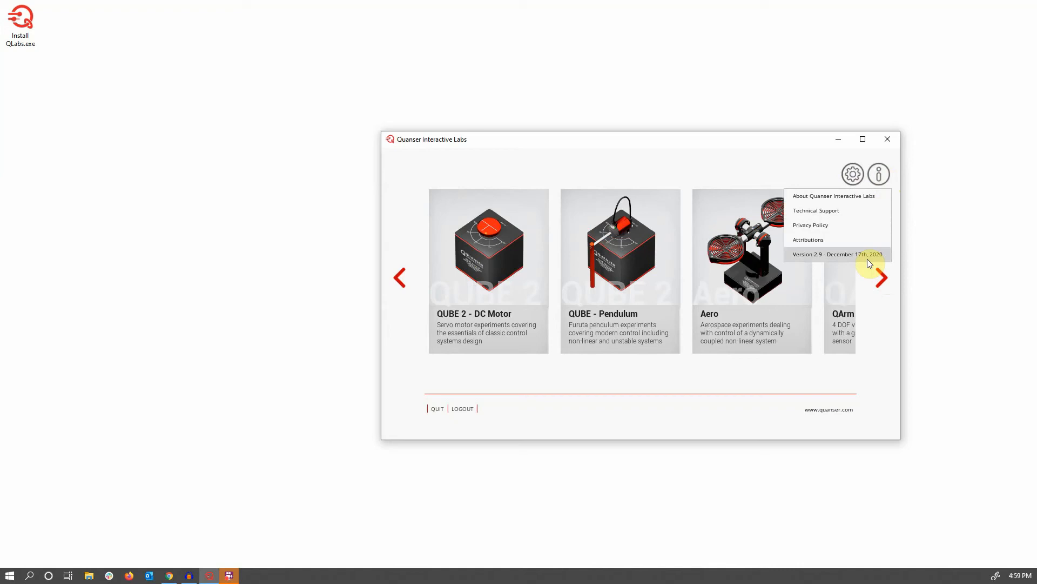
pyautogui.moveTo(866, 260)
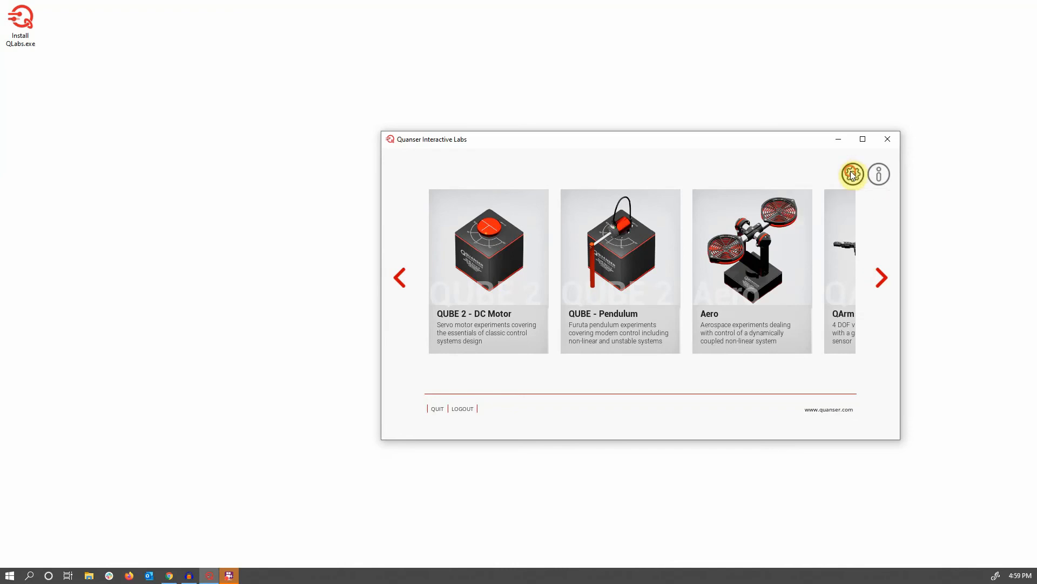
pyautogui.click(852, 174)
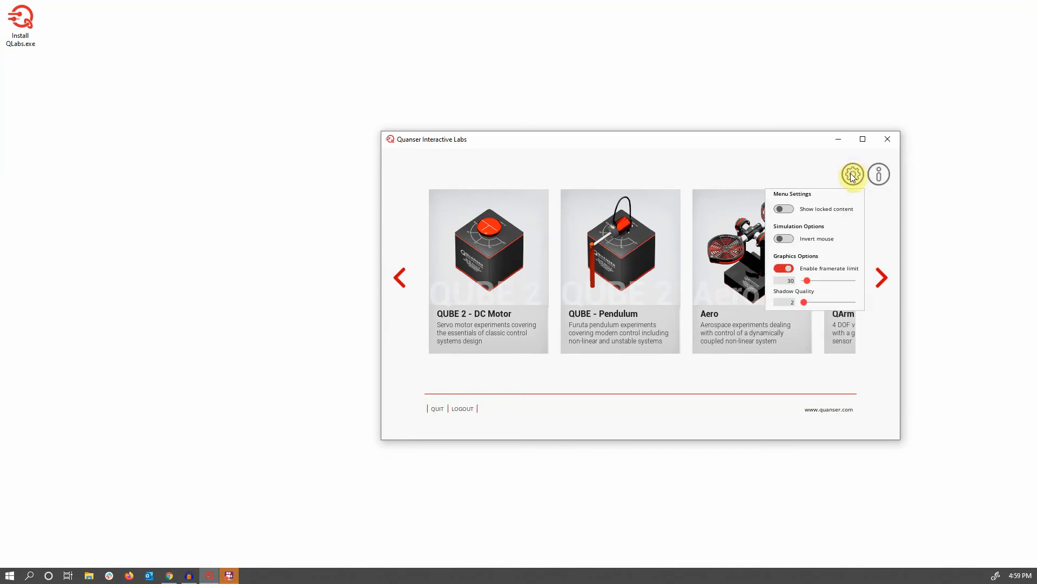
pyautogui.moveTo(844, 242)
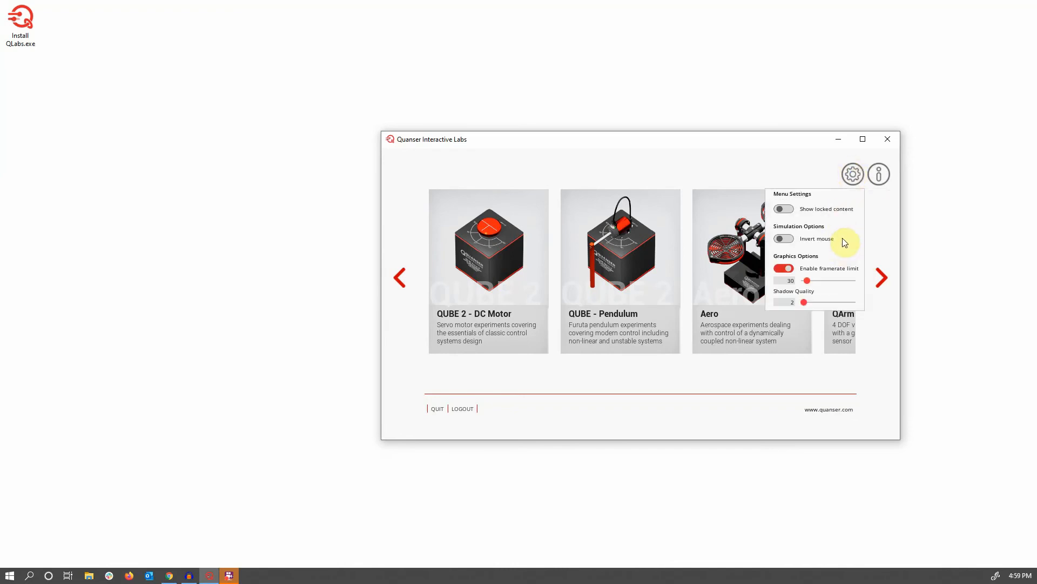
pyautogui.moveTo(840, 259)
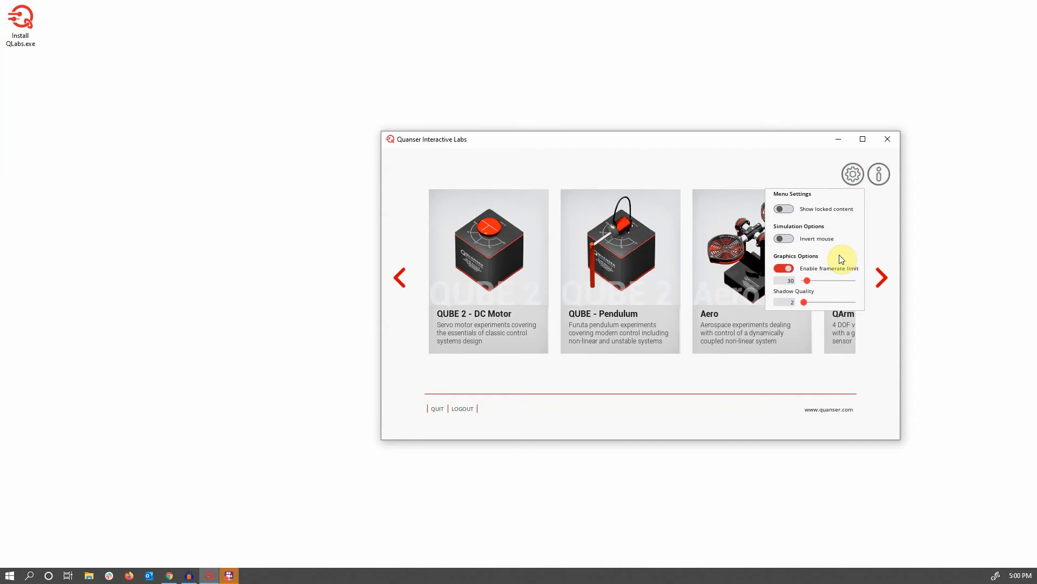
pyautogui.click(783, 267)
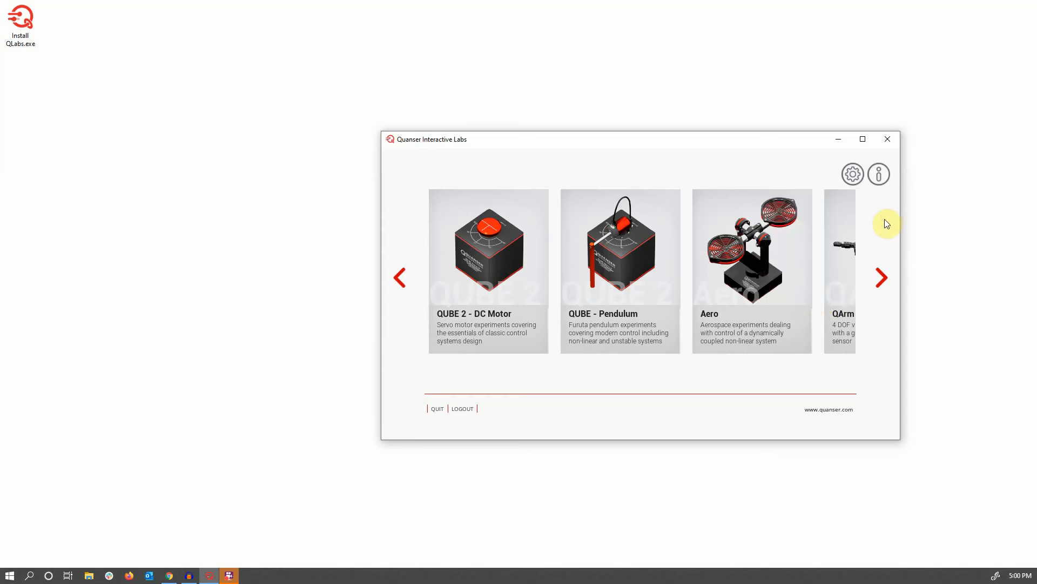
pyautogui.moveTo(601, 263)
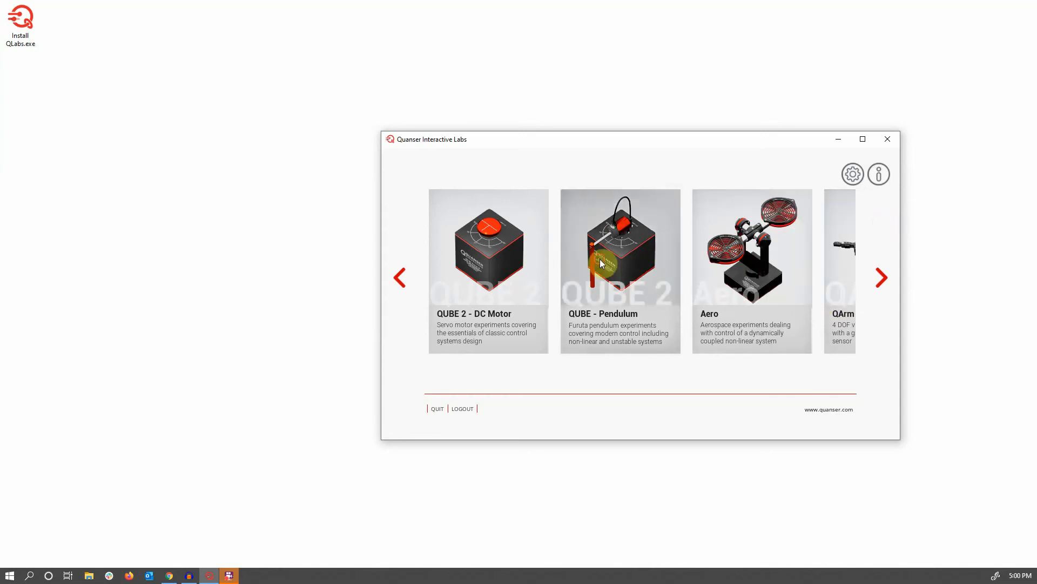
# Step: Launch QUBE - Pendulum's Pendulum Workspace and view the QUBE-Servo 2 from top and profile
pyautogui.click(619, 258)
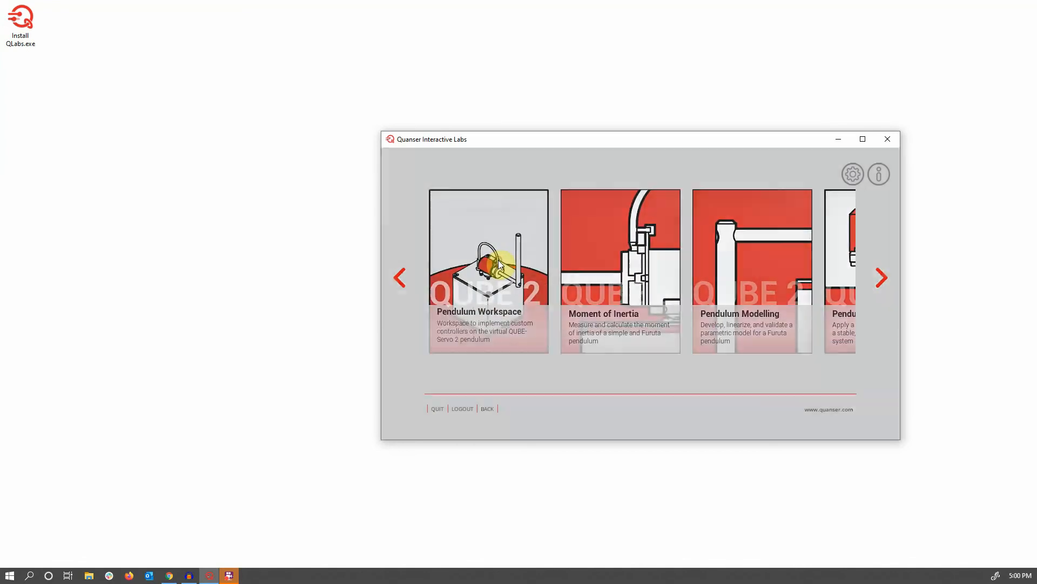
pyautogui.click(489, 272)
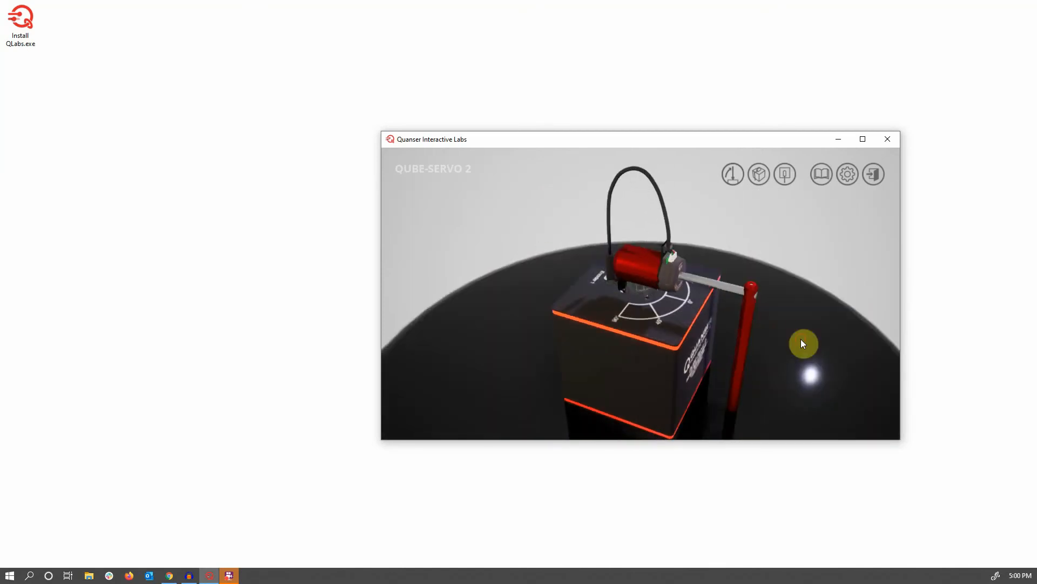
pyautogui.click(784, 173)
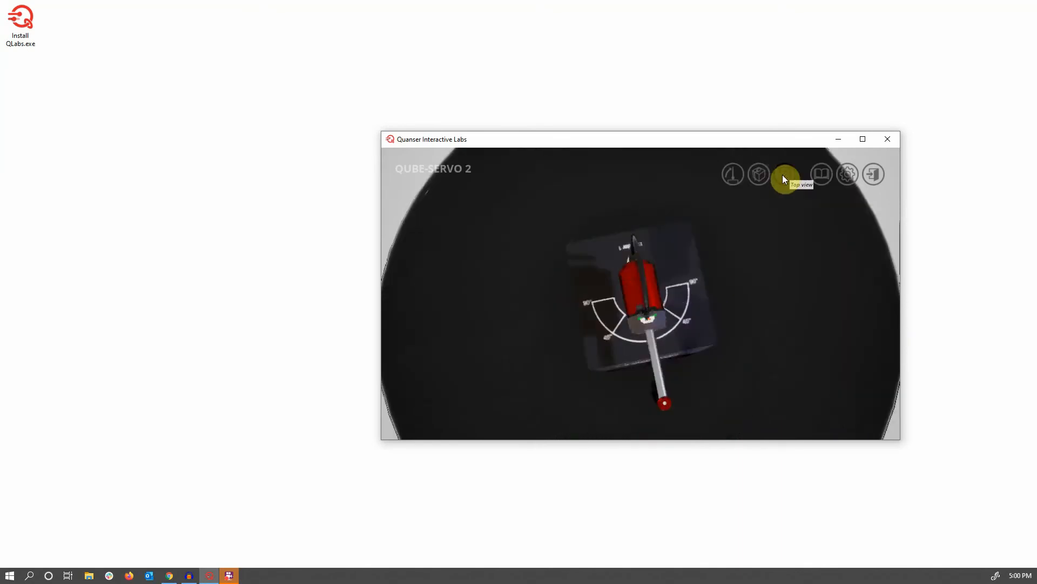
pyautogui.click(759, 173)
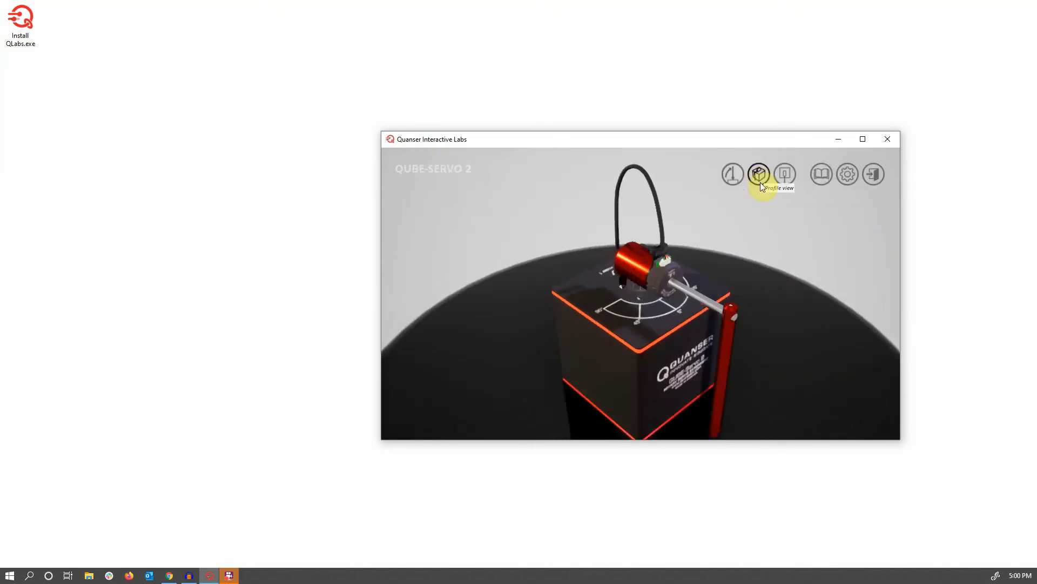
pyautogui.moveTo(775, 282)
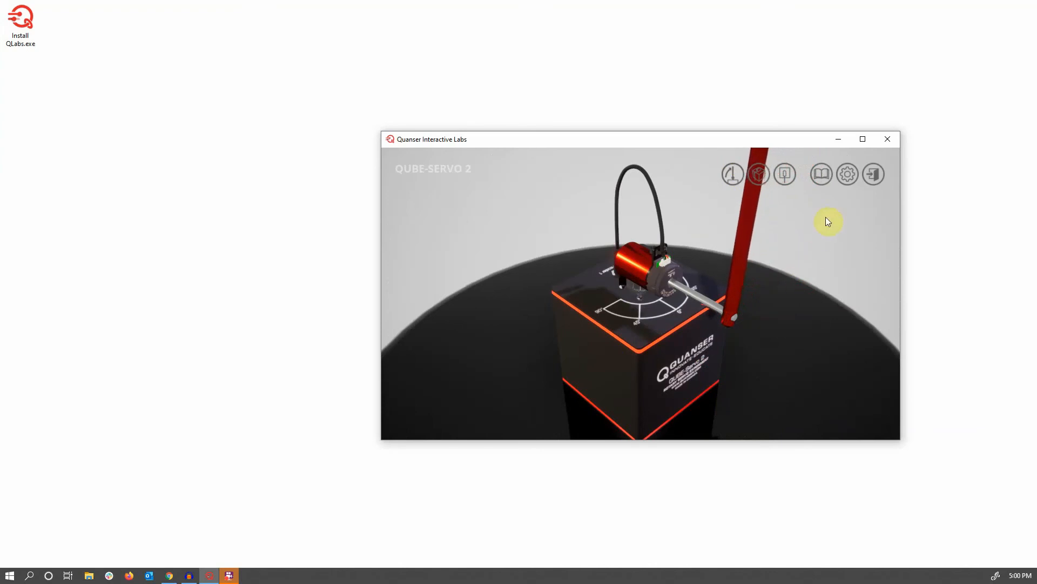
# Step: Turn on Lock servo base in the pendulum's gear options, then close the options
pyautogui.click(848, 174)
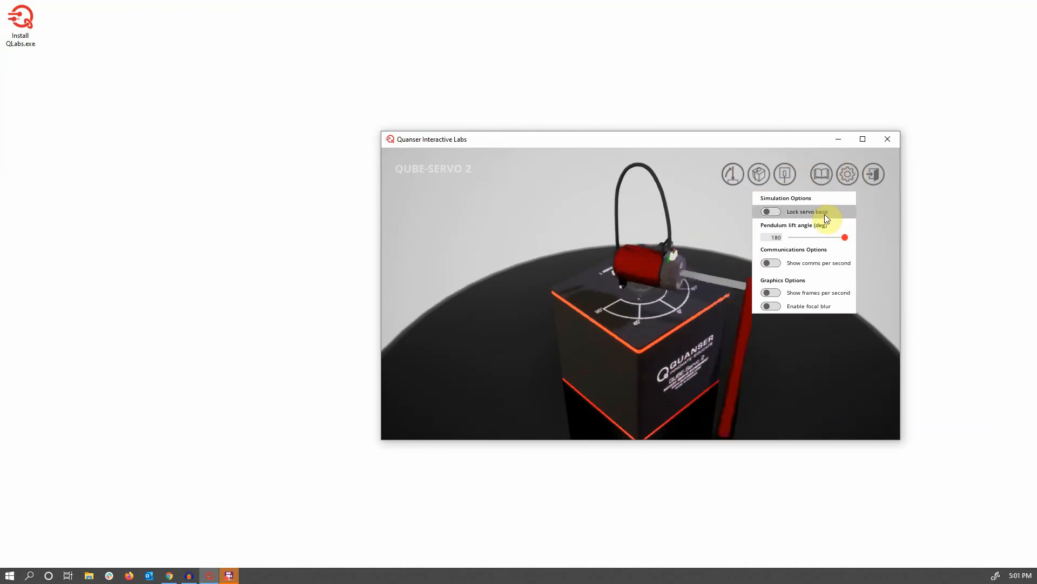
pyautogui.click(769, 211)
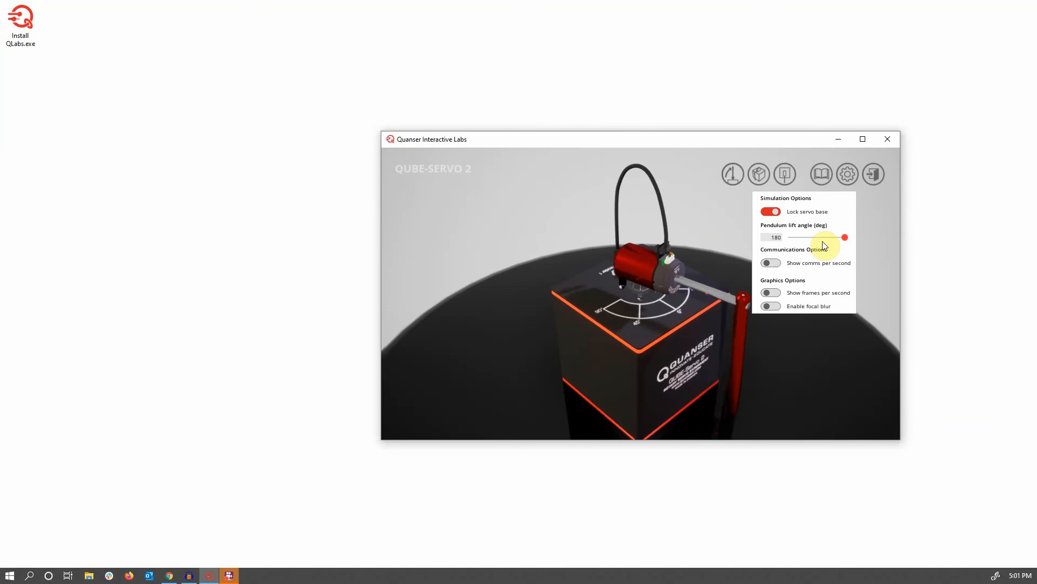
pyautogui.click(770, 212)
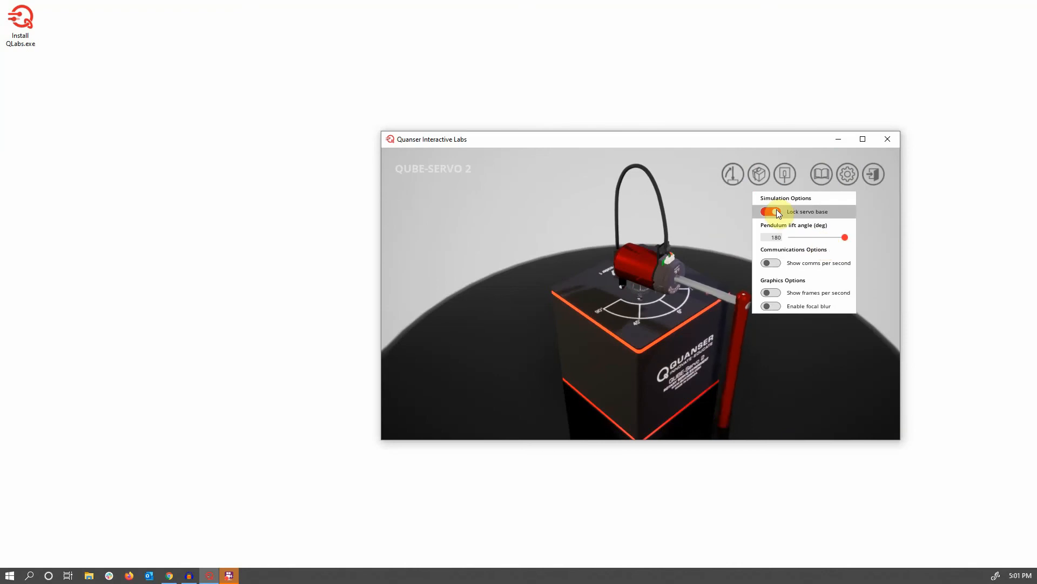
pyautogui.click(769, 211)
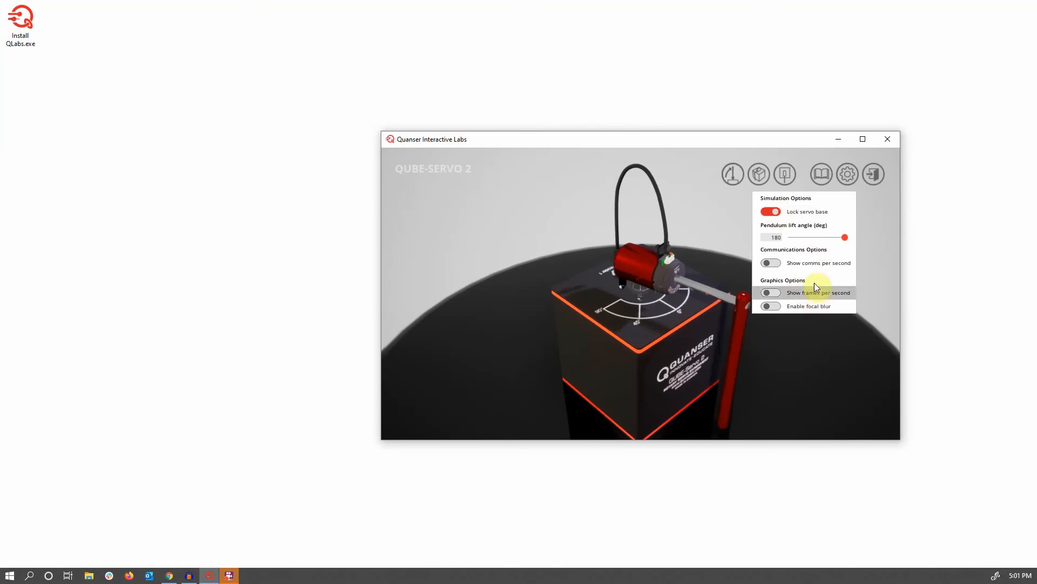
pyautogui.moveTo(816, 271)
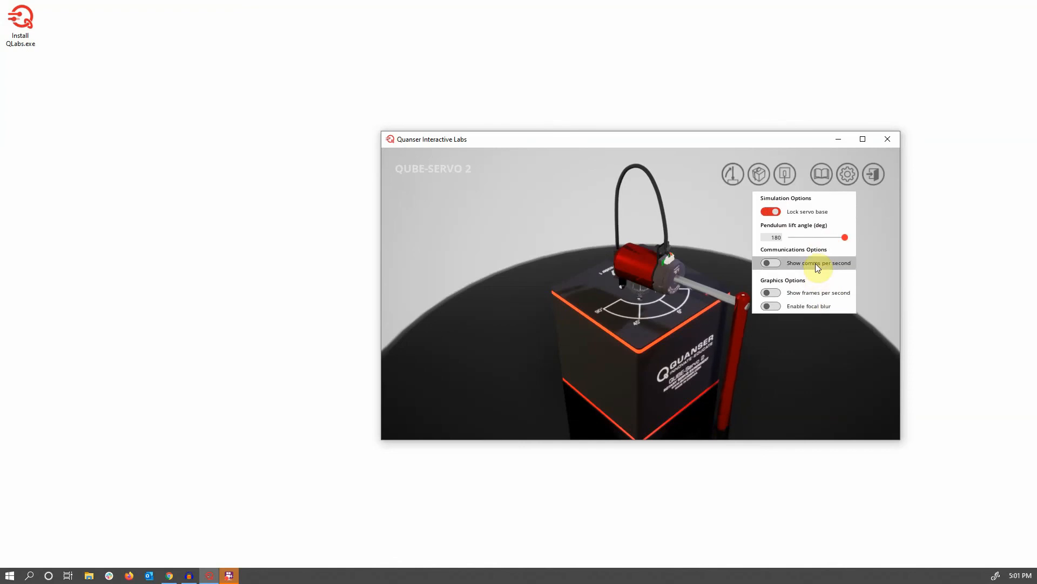
pyautogui.moveTo(825, 309)
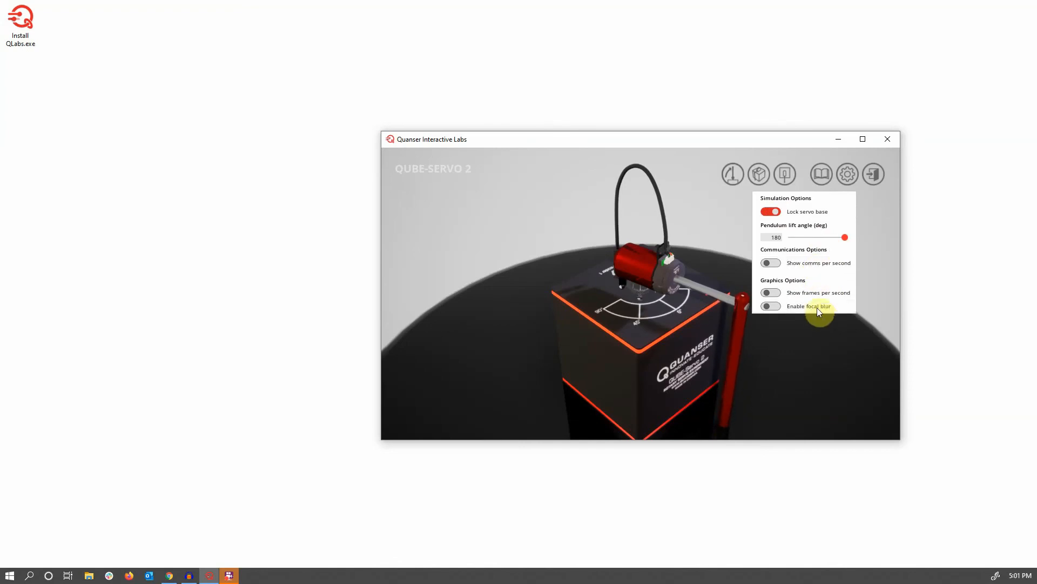
pyautogui.click(848, 174)
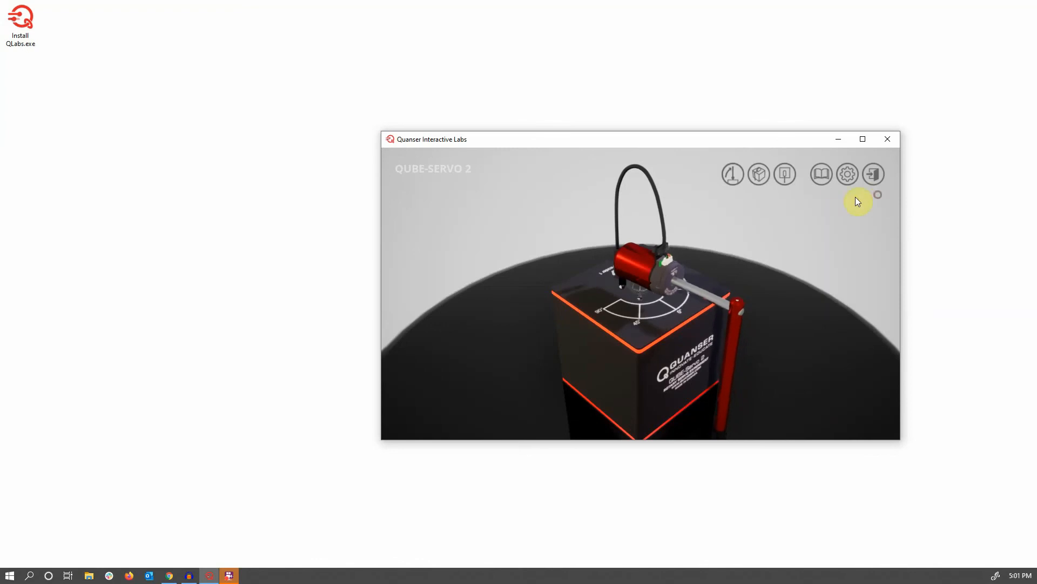
pyautogui.moveTo(820, 174)
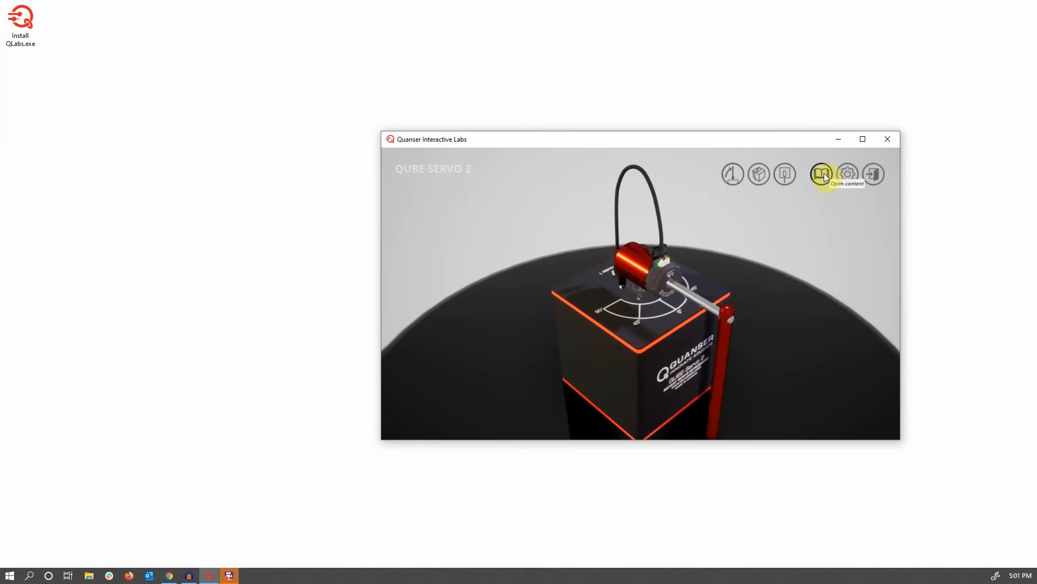
pyautogui.moveTo(828, 234)
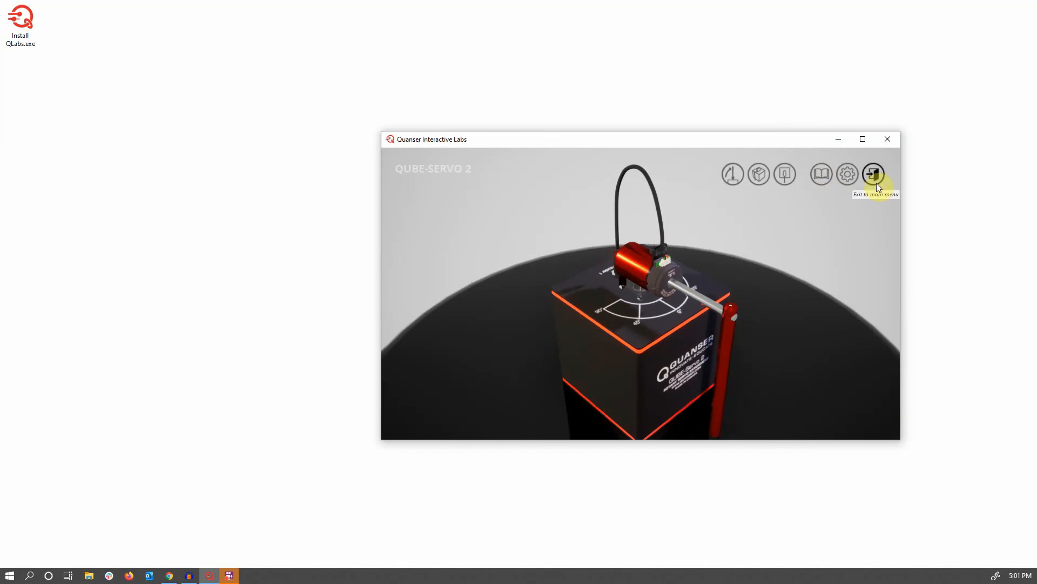
pyautogui.click(873, 174)
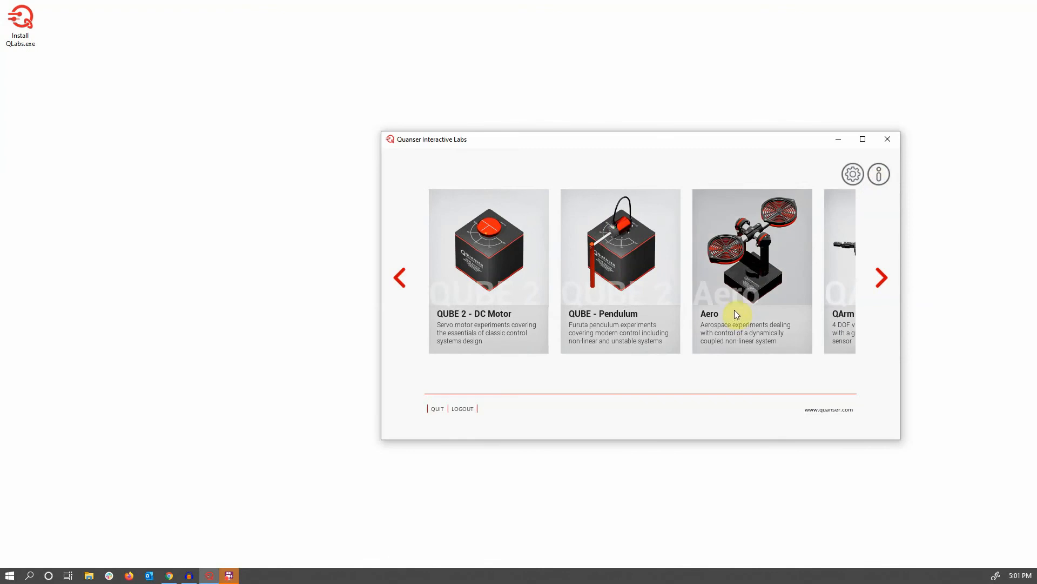
pyautogui.click(882, 277)
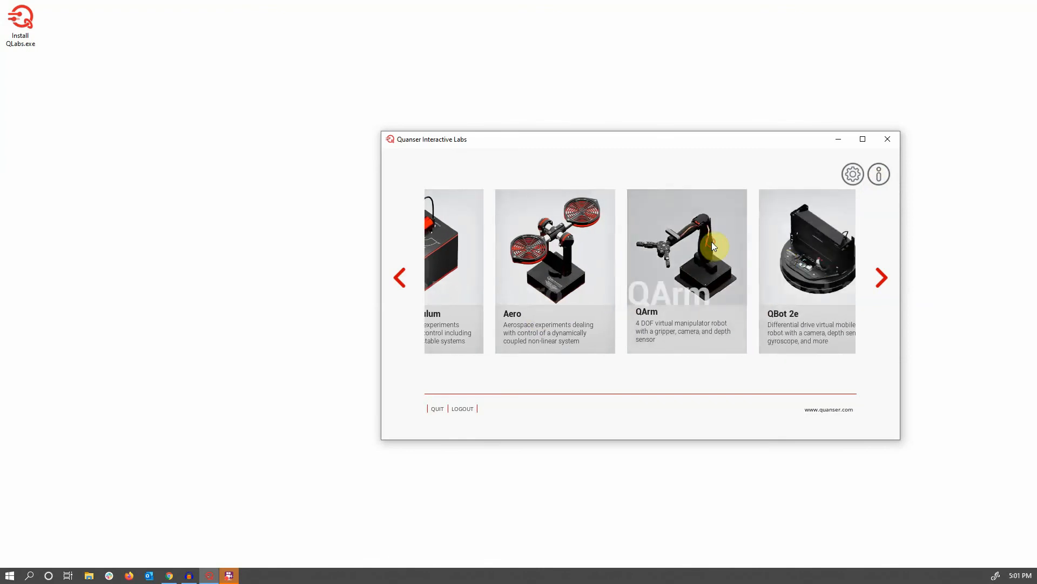
pyautogui.click(686, 271)
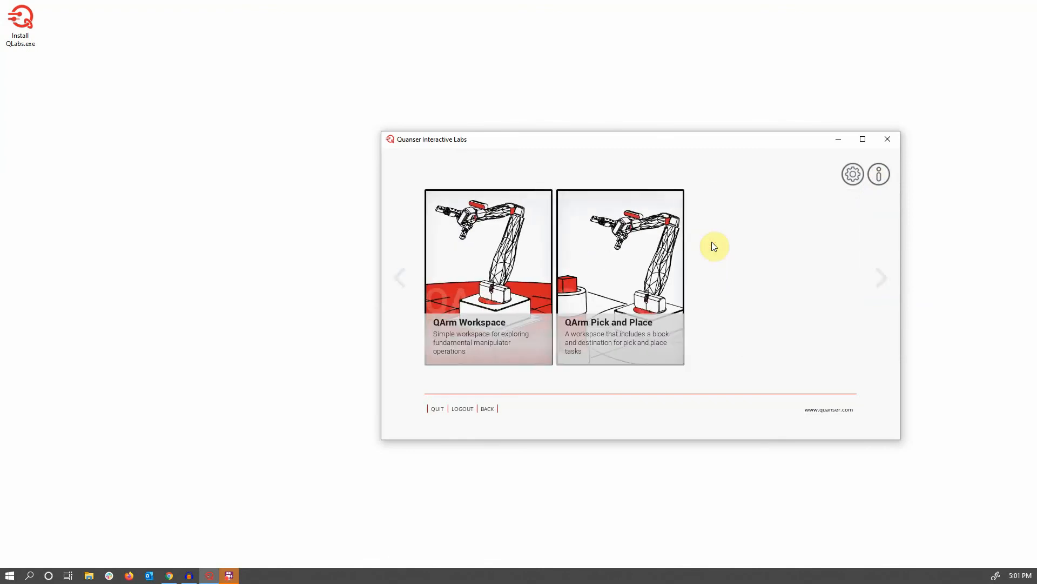
pyautogui.moveTo(715, 313)
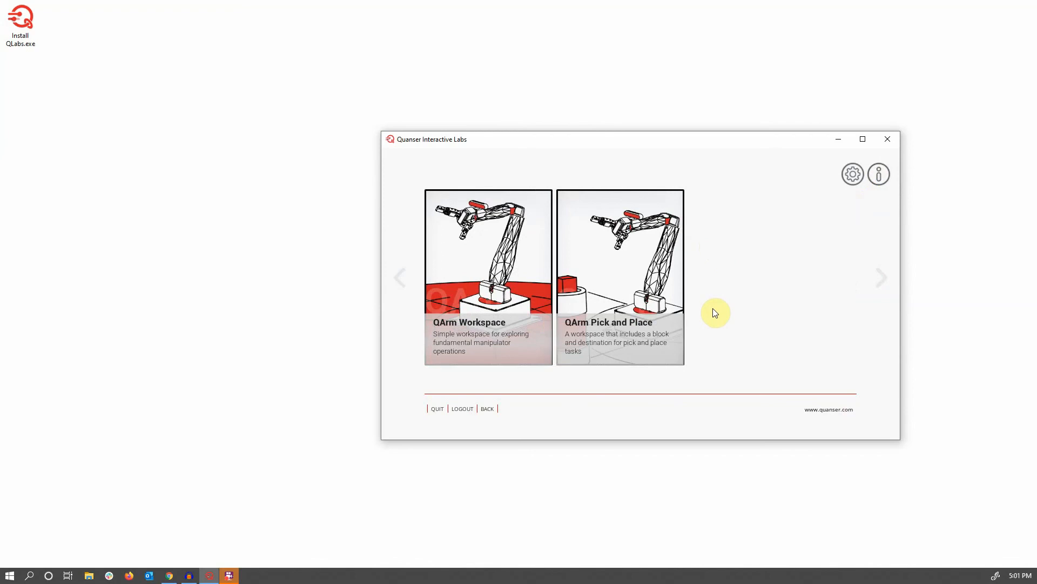
pyautogui.moveTo(504, 351)
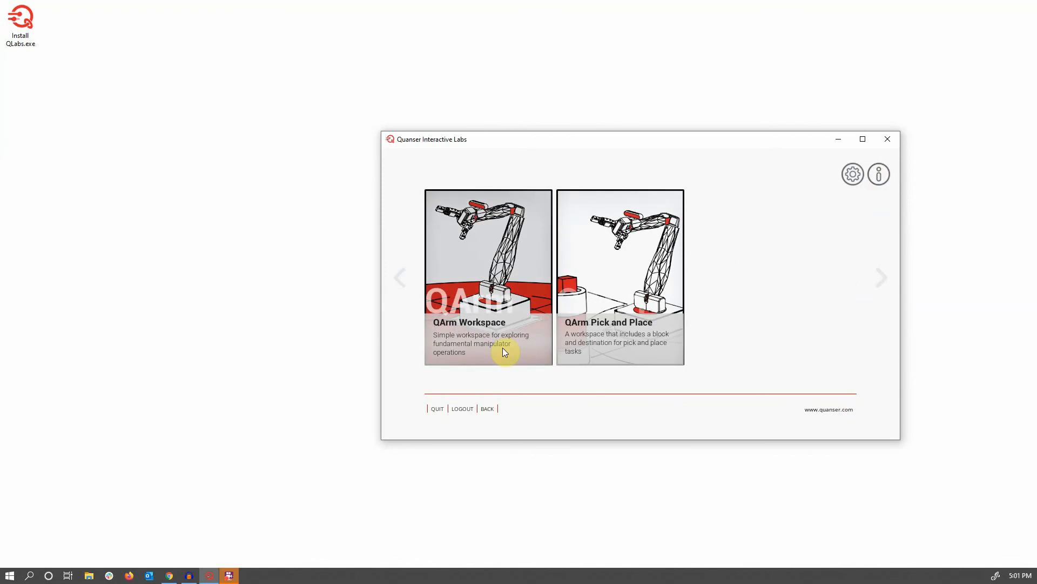
pyautogui.moveTo(655, 344)
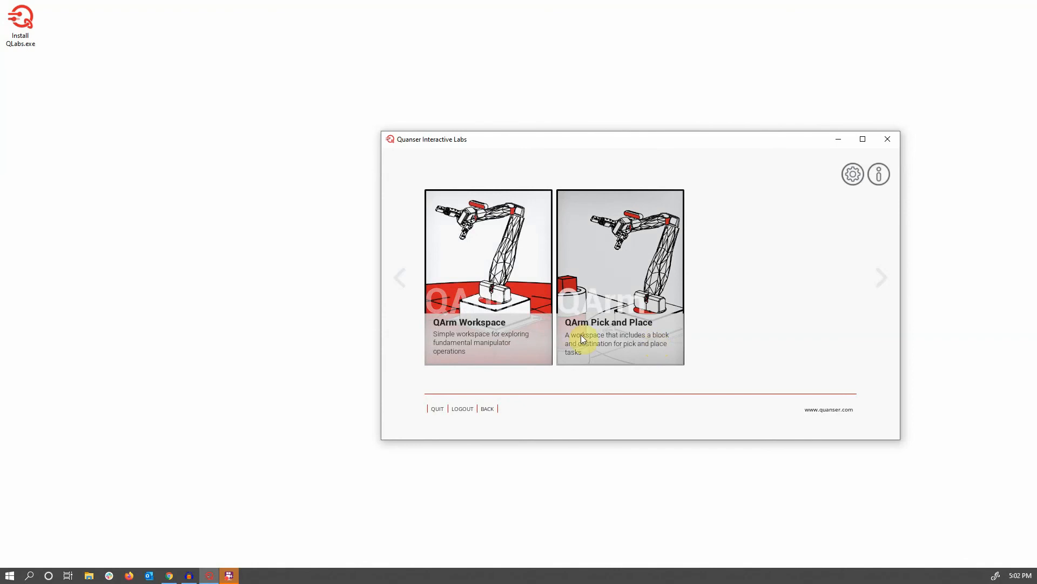
# Step: Launch the QArm Workspace card to load the robot arm on its grid
pyautogui.click(488, 276)
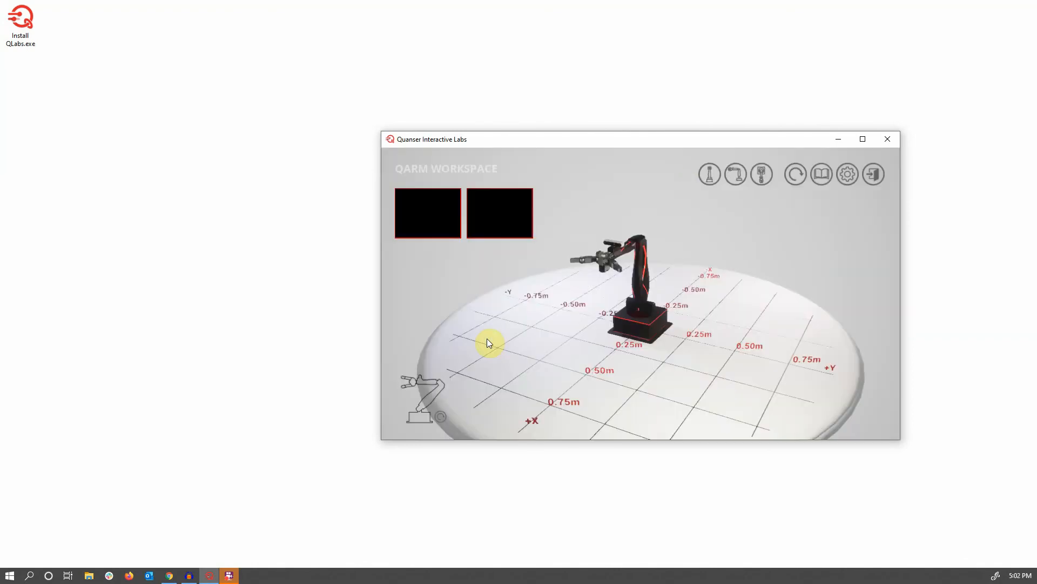
pyautogui.moveTo(621, 337)
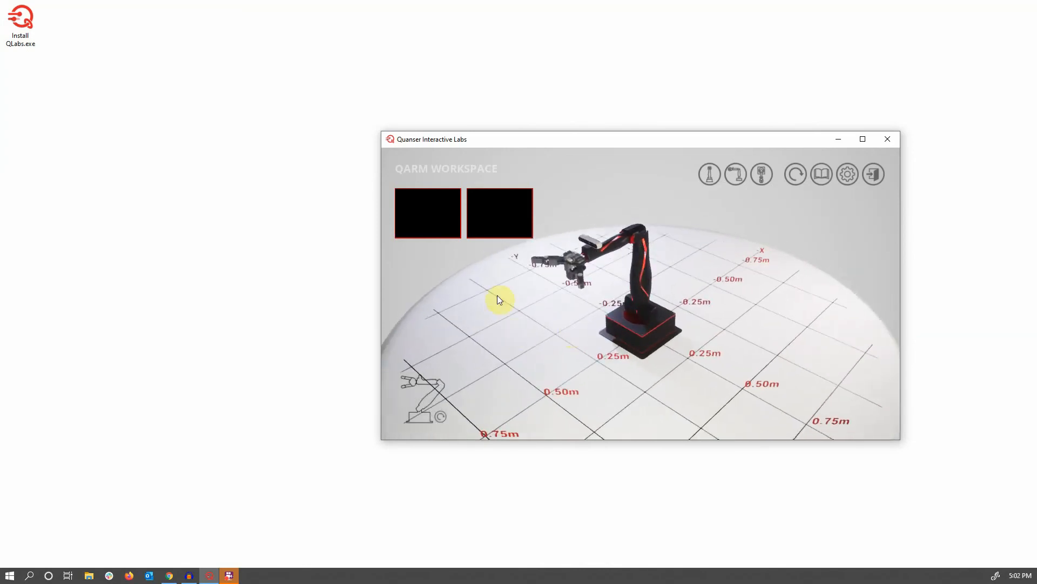
pyautogui.moveTo(498, 216)
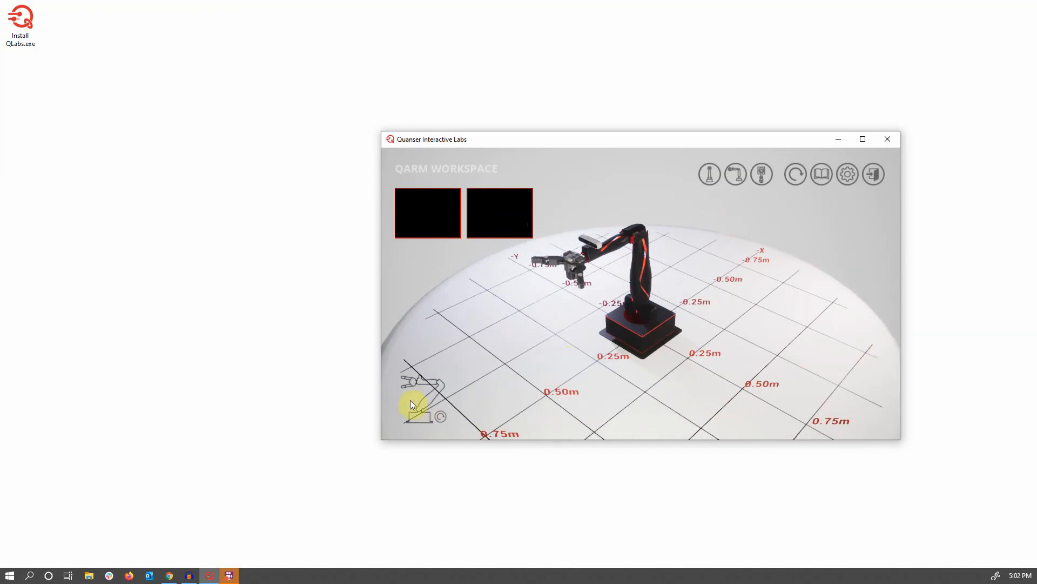
pyautogui.moveTo(799, 303)
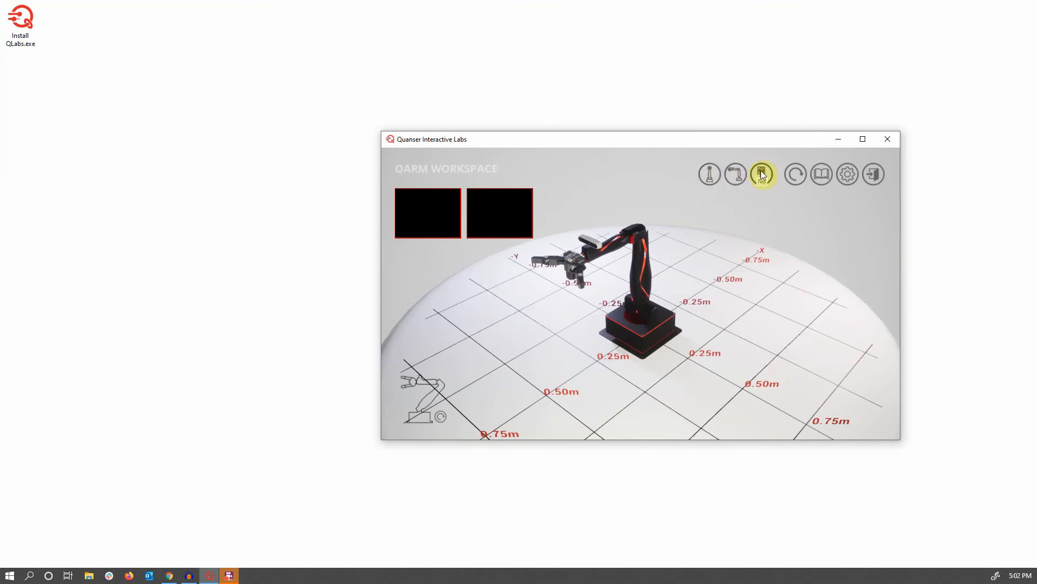
pyautogui.moveTo(795, 174)
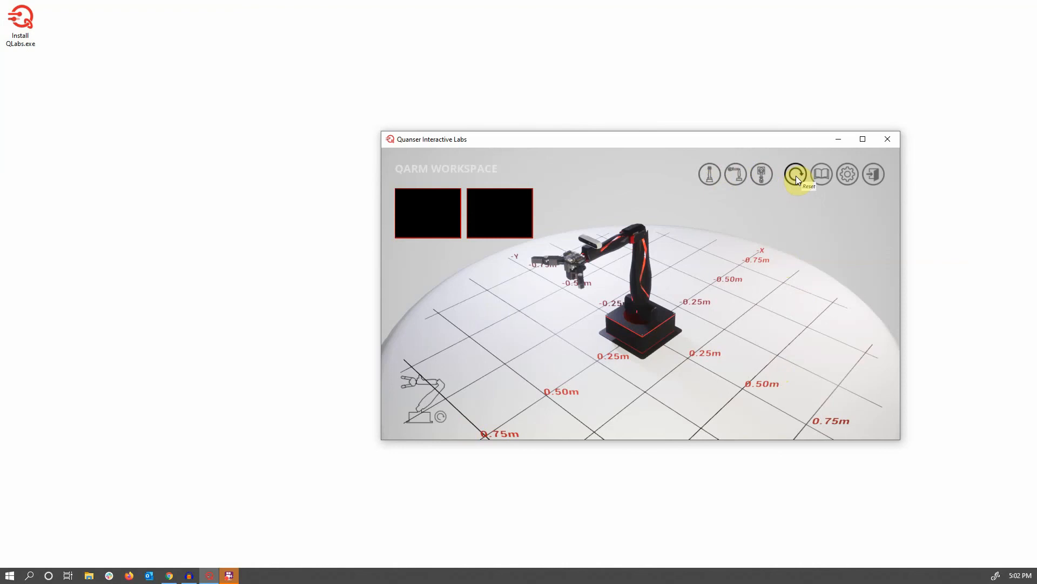
# Step: Switch on the Polar coordinates toggle in the QArm Workspace options
pyautogui.click(847, 173)
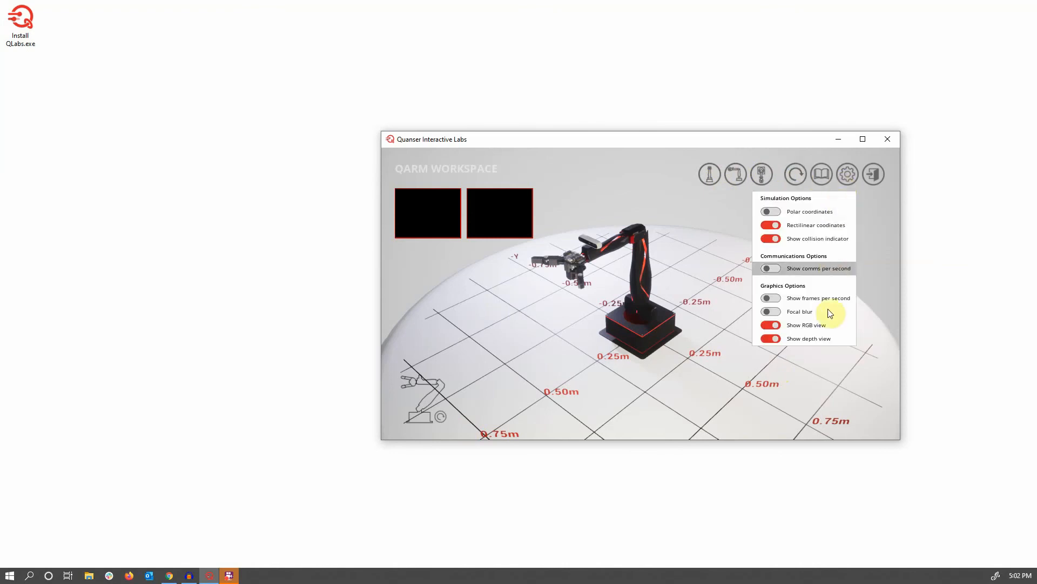
pyautogui.moveTo(828, 209)
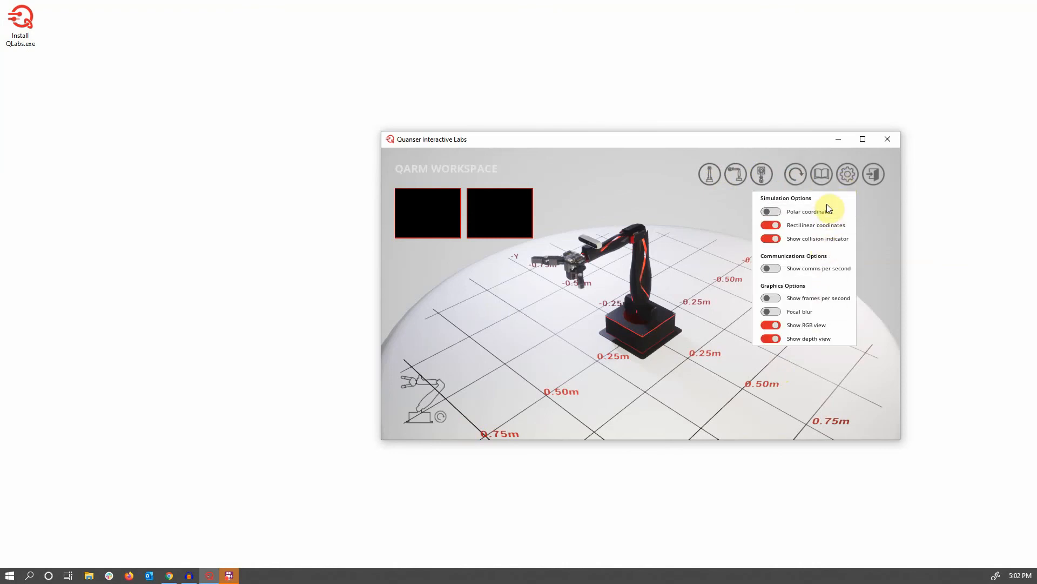
pyautogui.click(770, 211)
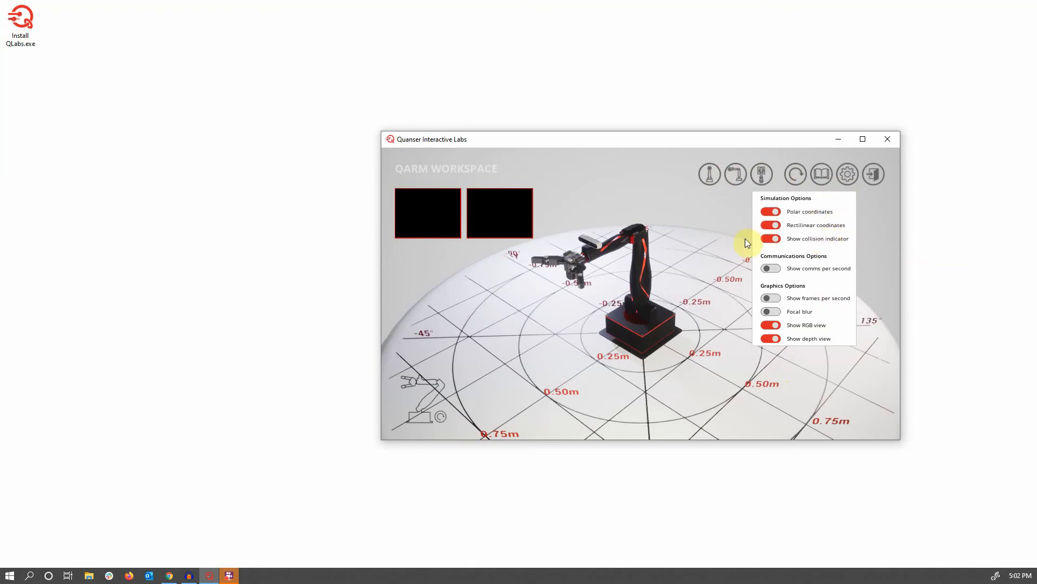
pyautogui.moveTo(873, 174)
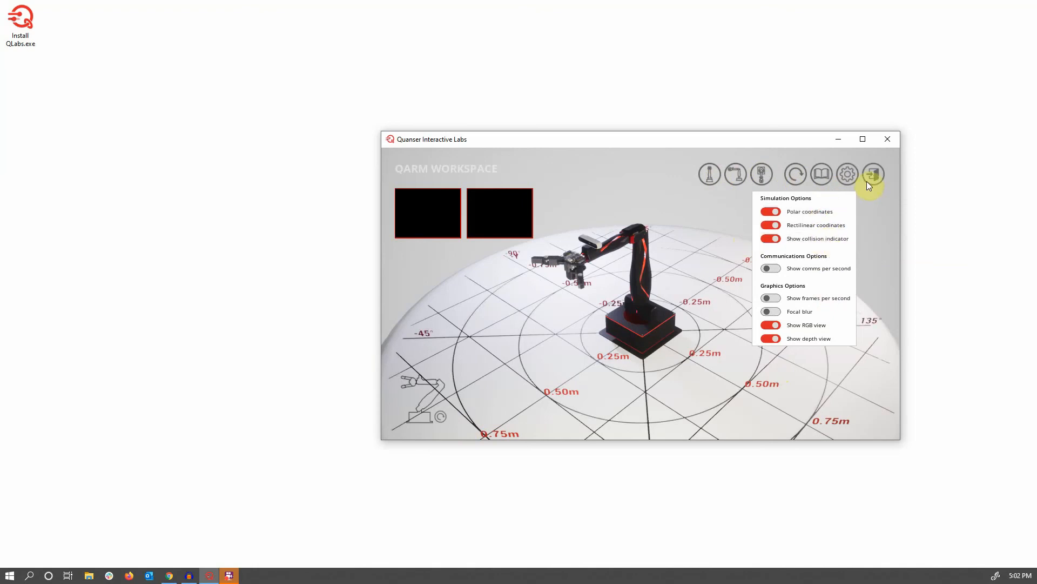
# Step: Exit QArm Workspace to the main menu, page right, and launch Coupled Tanks
pyautogui.click(872, 174)
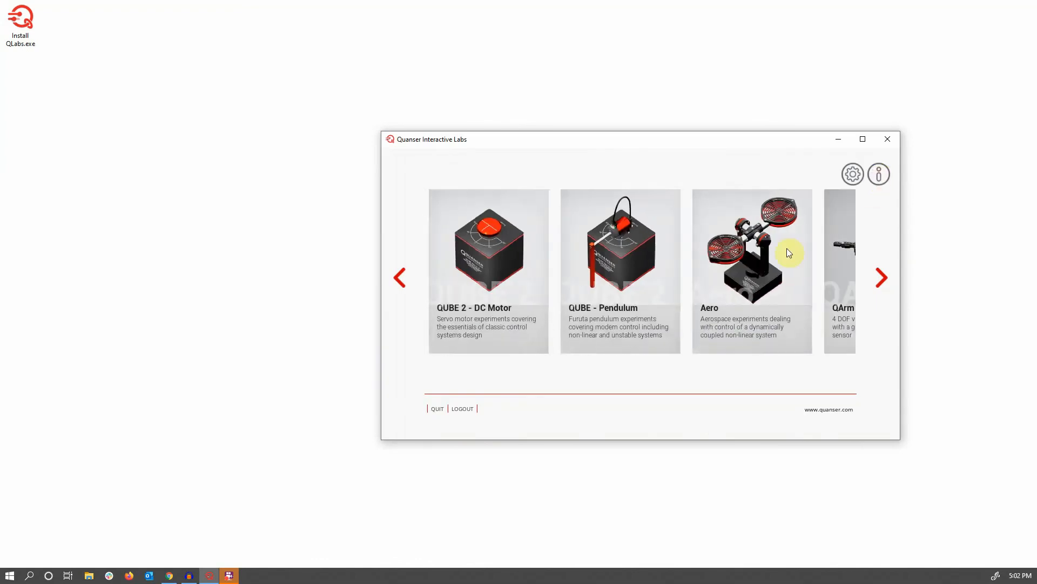
pyautogui.click(882, 277)
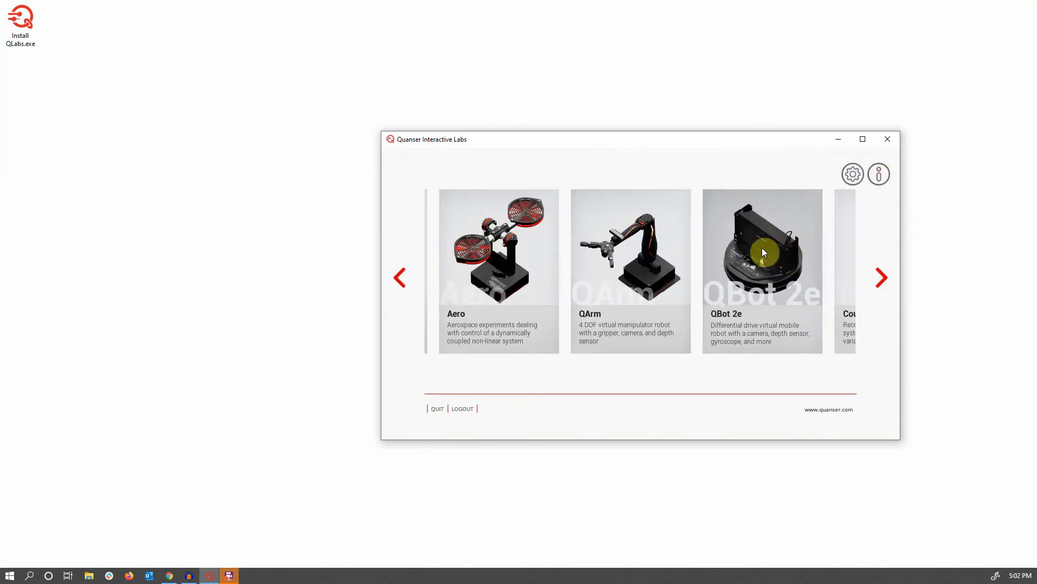
pyautogui.click(763, 246)
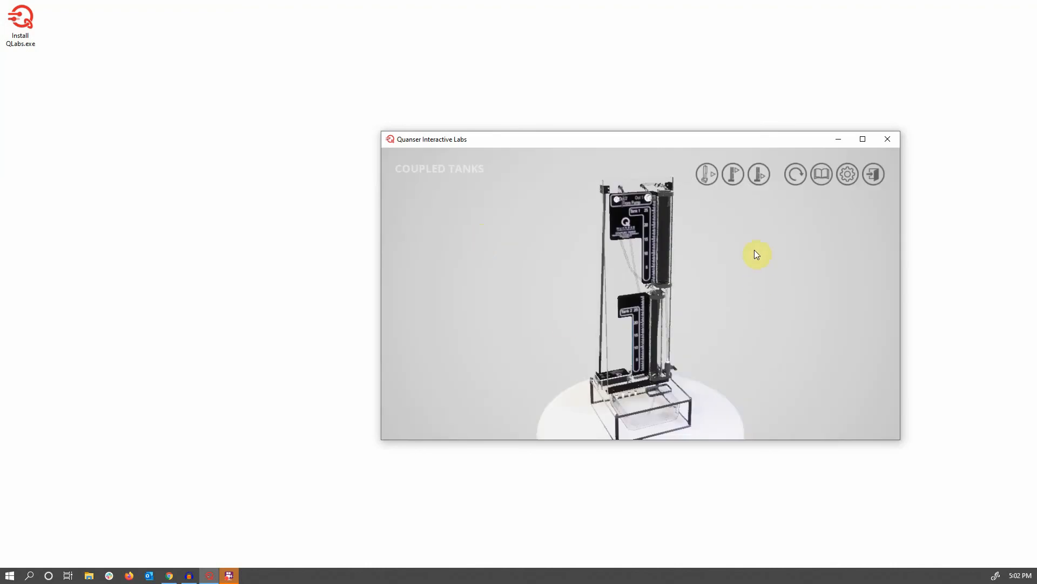
pyautogui.moveTo(758, 255)
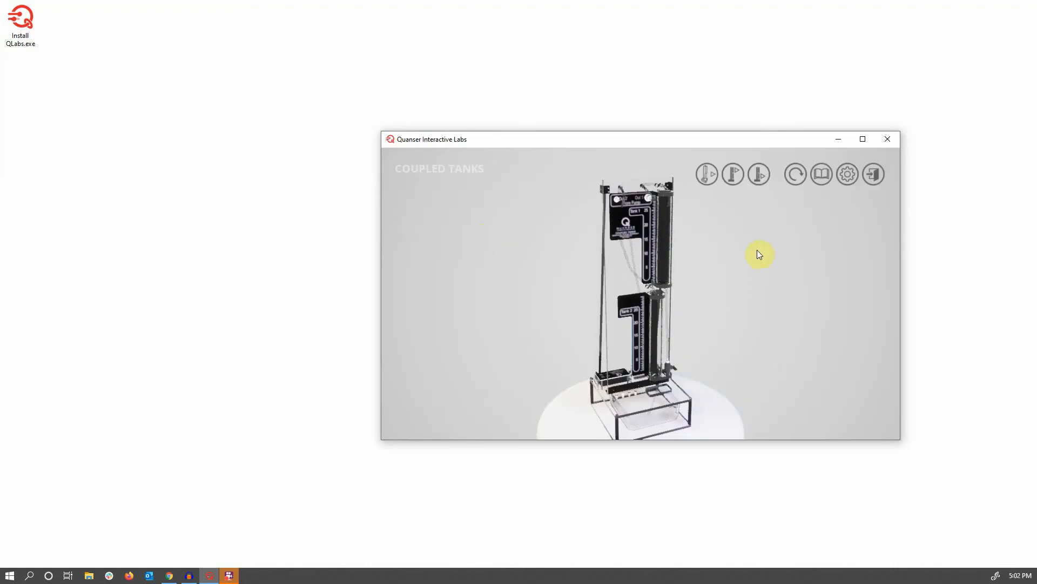
pyautogui.moveTo(758, 367)
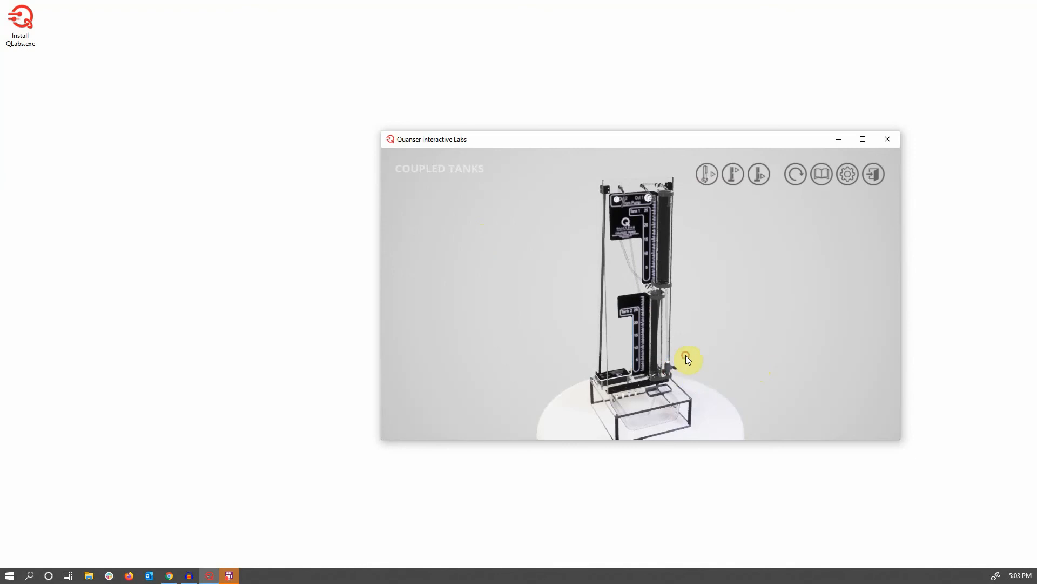
pyautogui.moveTo(648, 201)
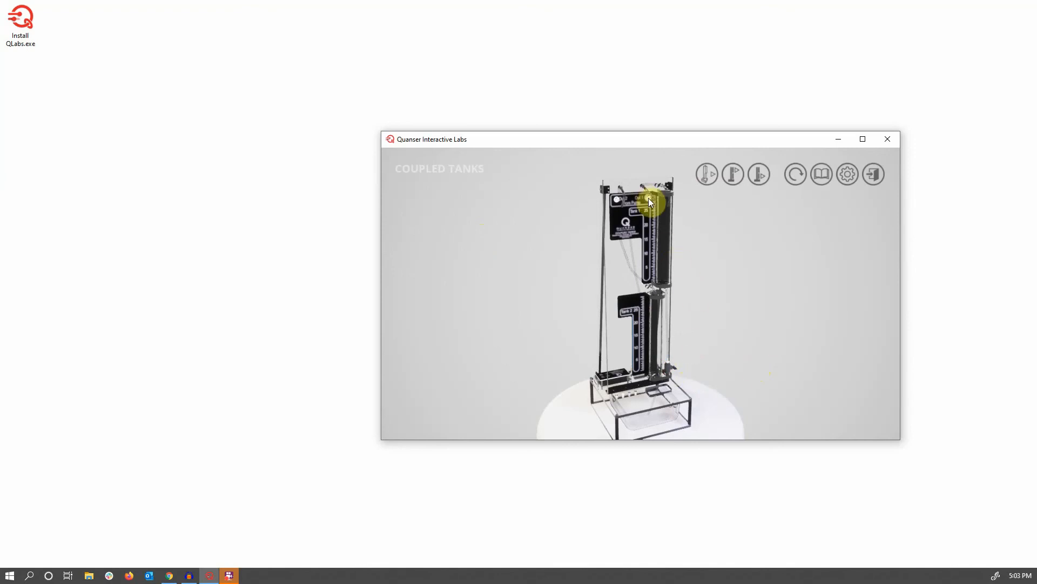
# Step: Open the disturbance valve and tank 2 outlet settings, then exit to the main menu
pyautogui.click(848, 174)
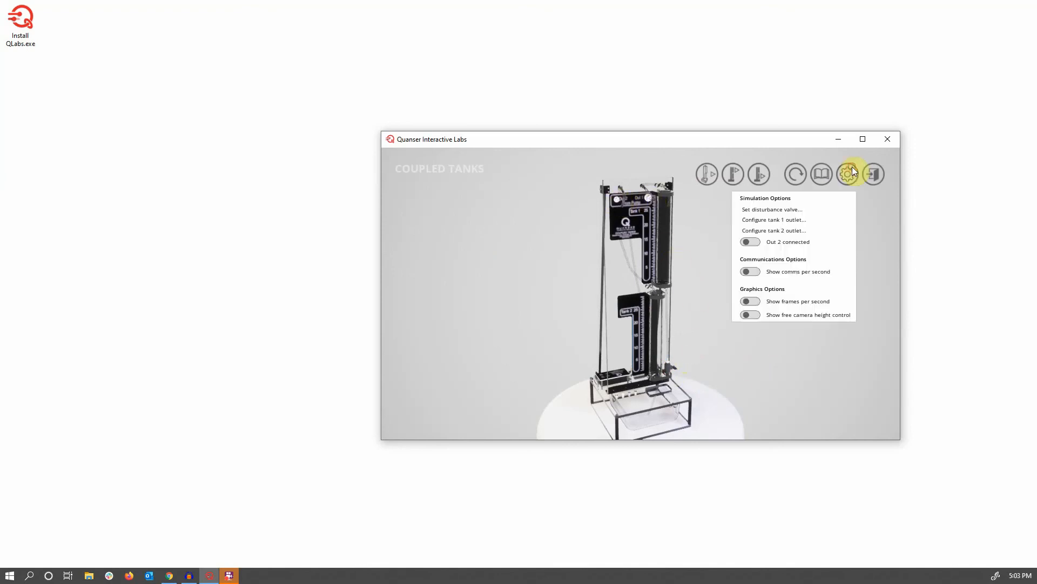
pyautogui.moveTo(772, 209)
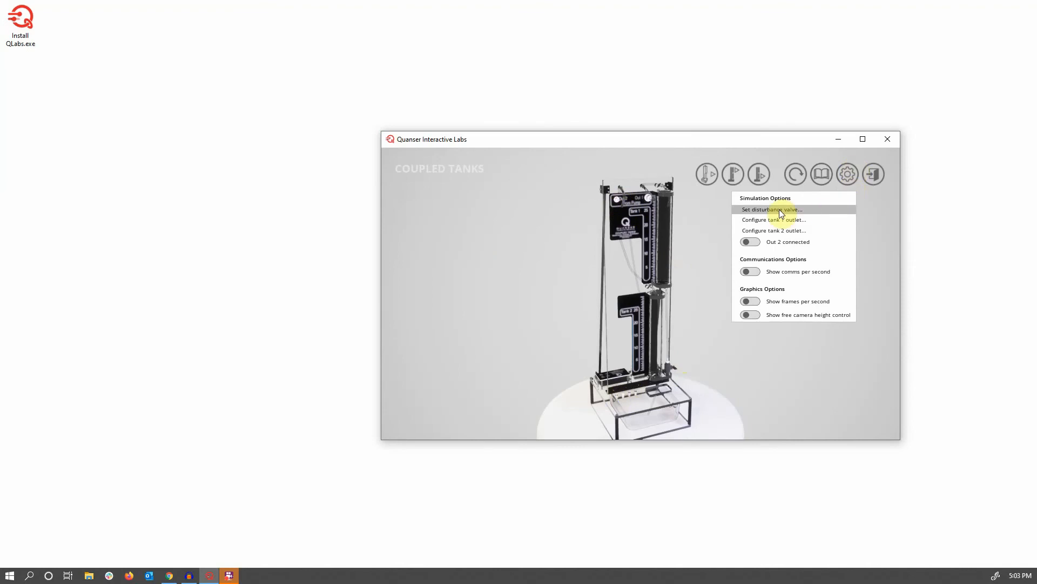
pyautogui.click(848, 173)
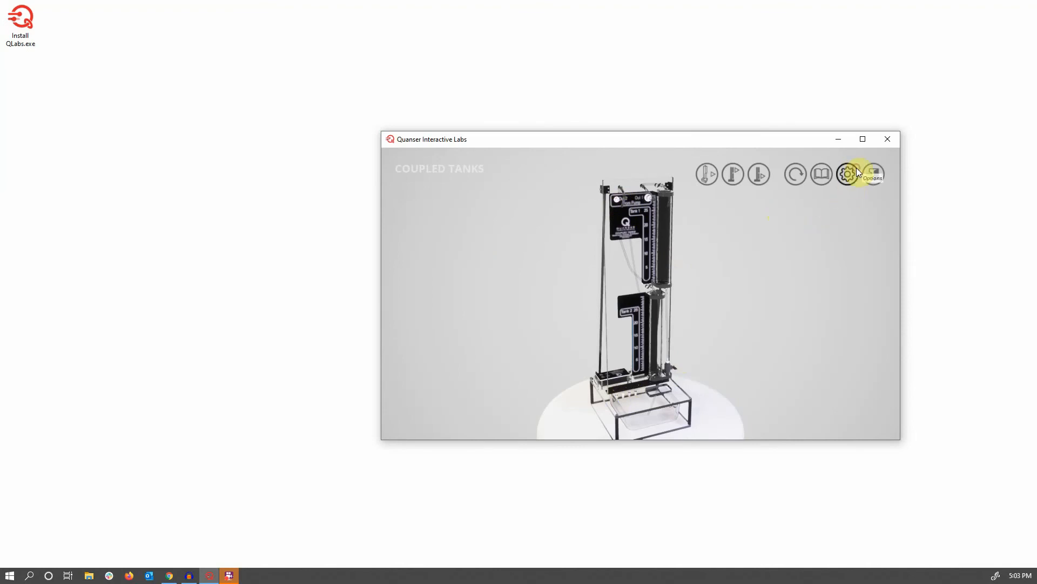
pyautogui.click(848, 174)
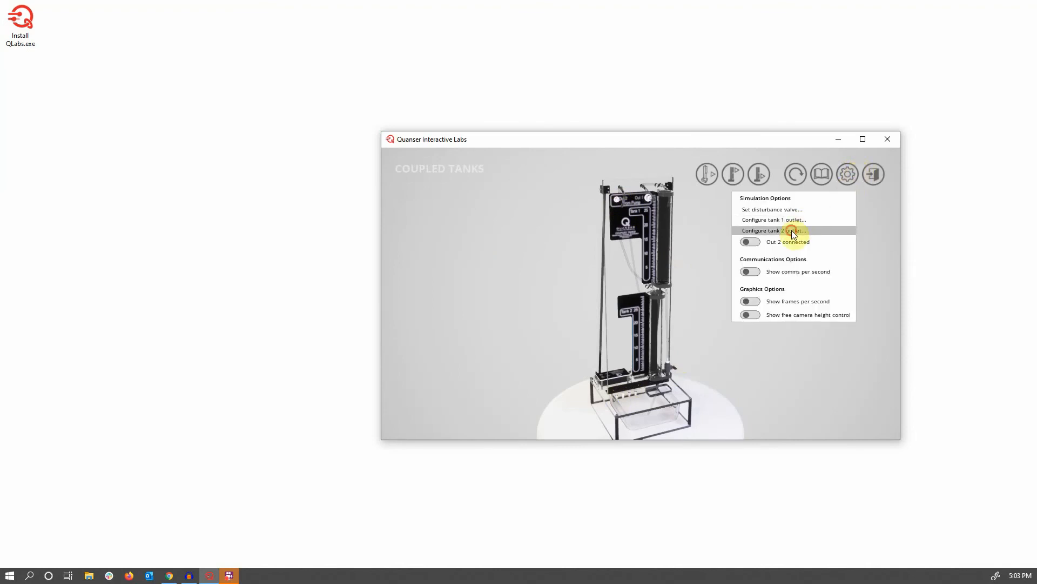
pyautogui.click(772, 230)
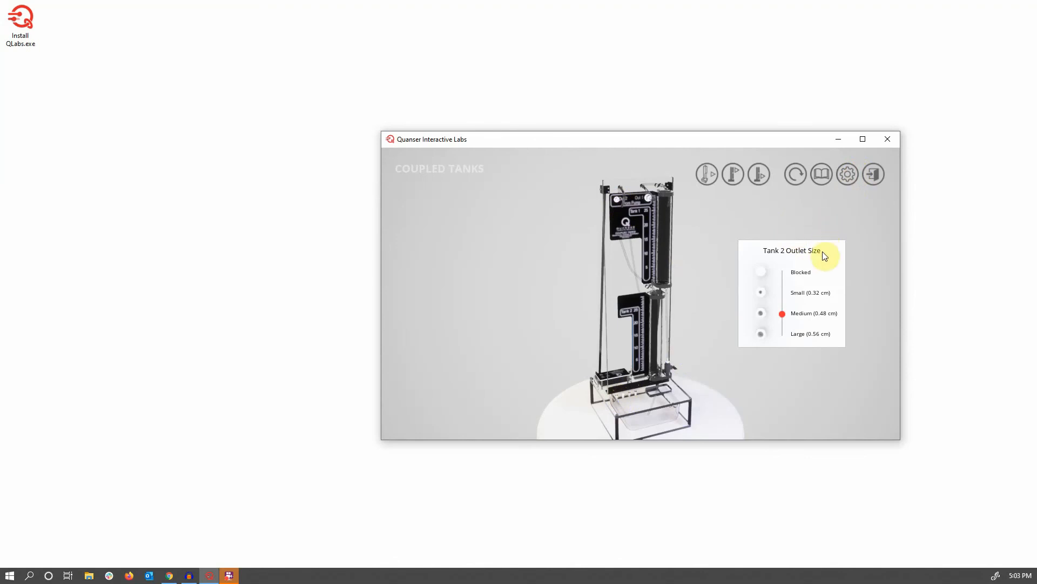
pyautogui.click(874, 174)
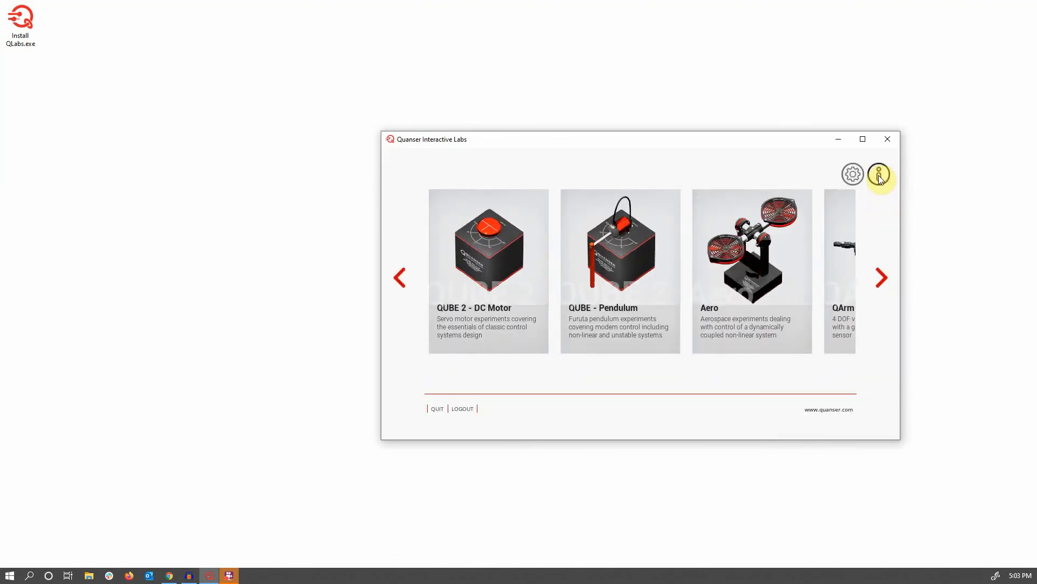
pyautogui.moveTo(725, 179)
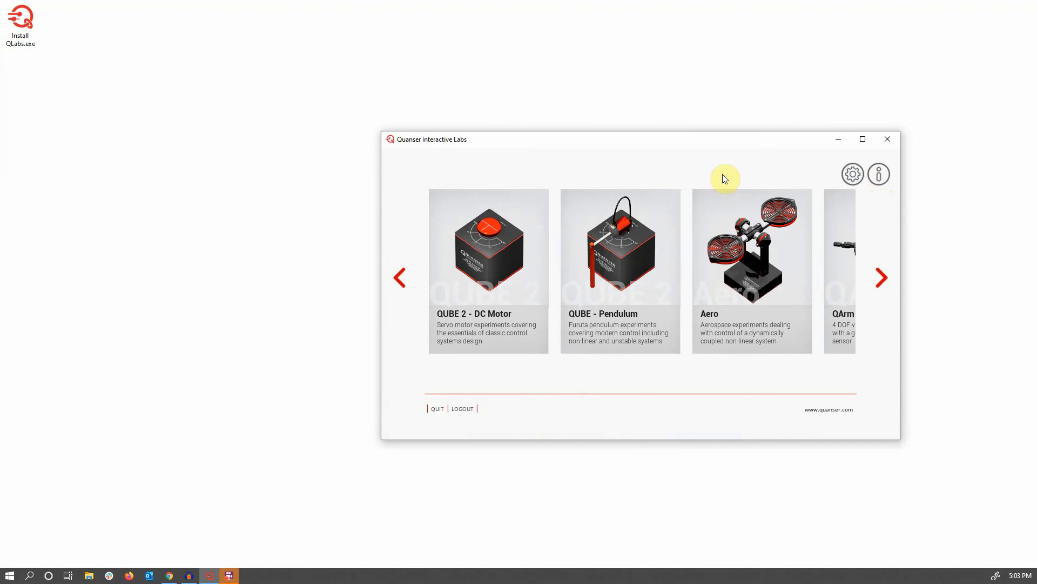
pyautogui.moveTo(787, 165)
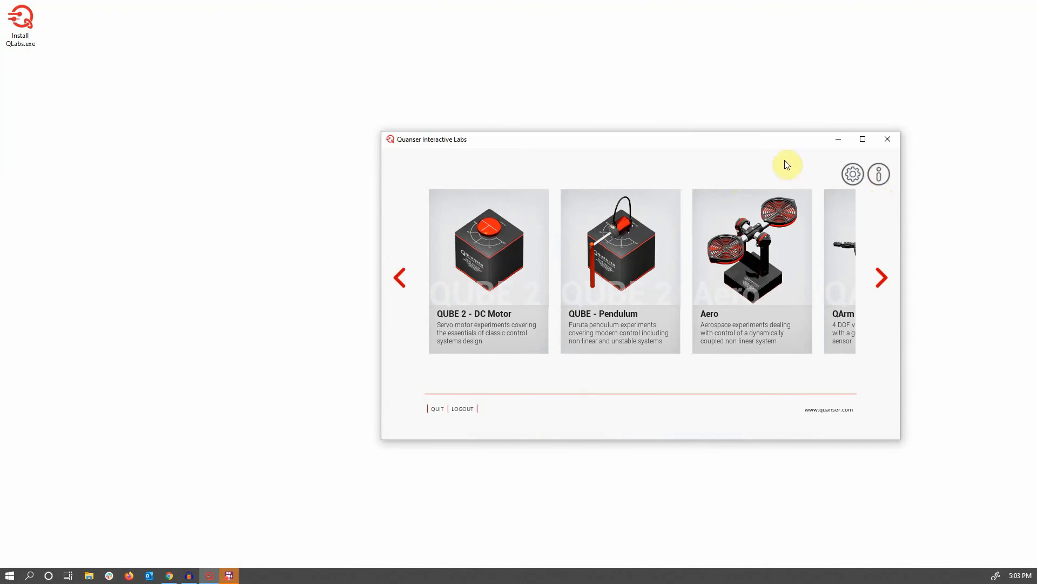